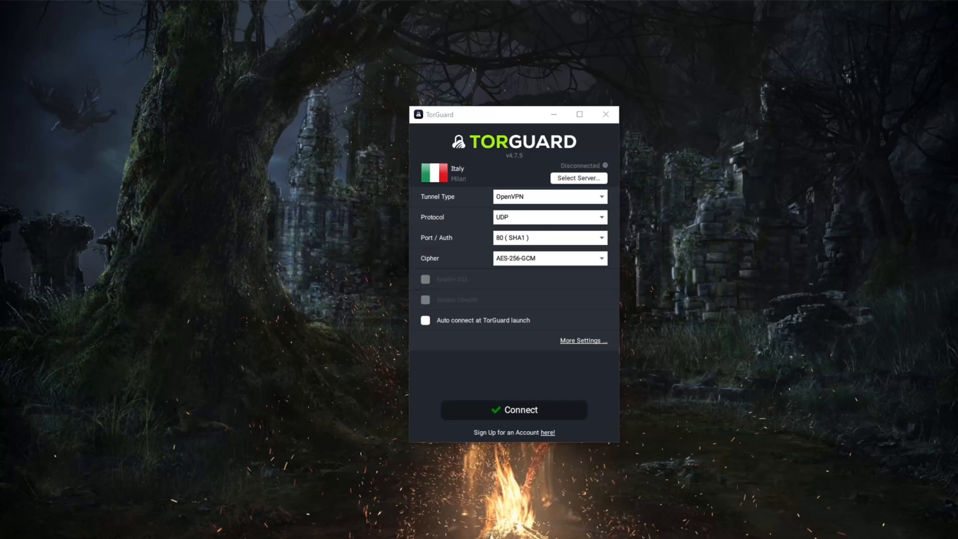
{"action": "mouse_move", "coordinate": [477, 193]}
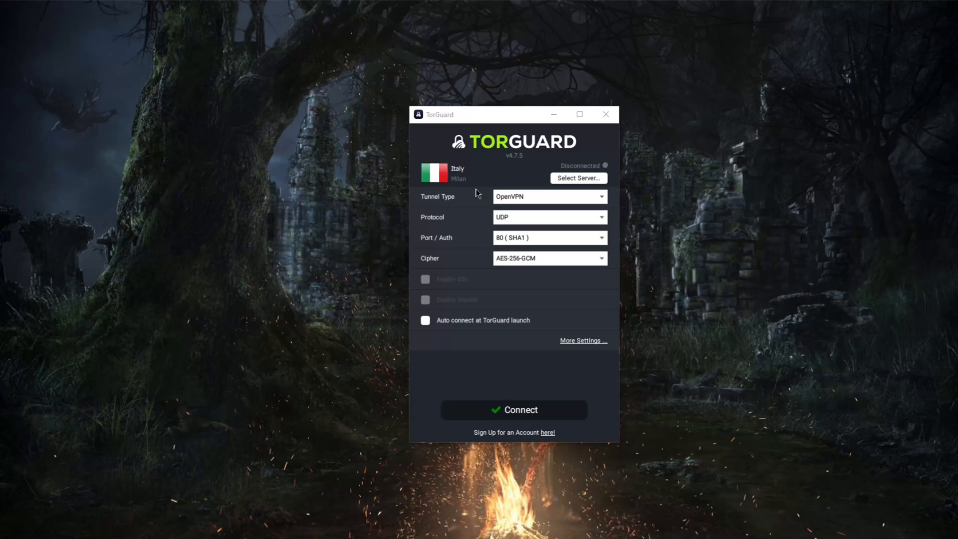
{"action": "mouse_move", "coordinate": [472, 117]}
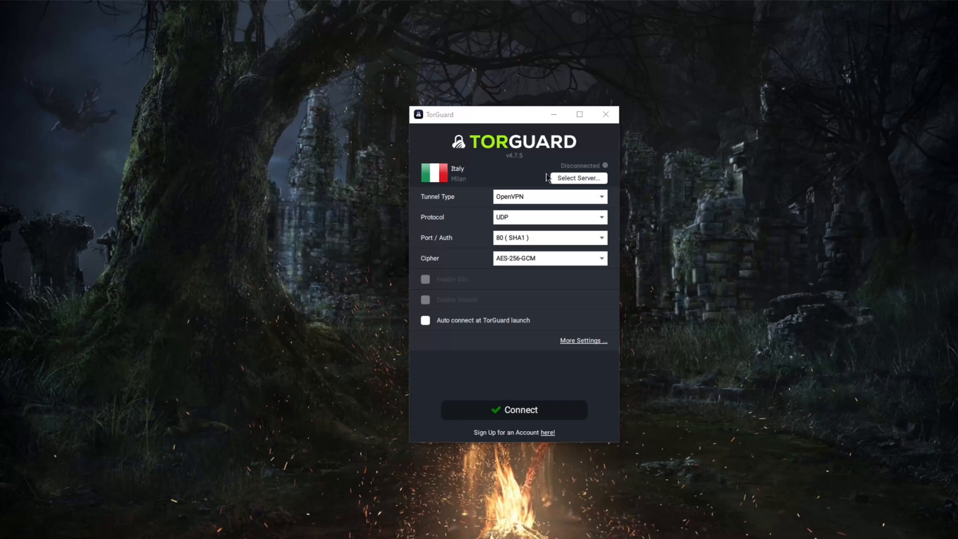
{"action": "mouse_move", "coordinate": [520, 205]}
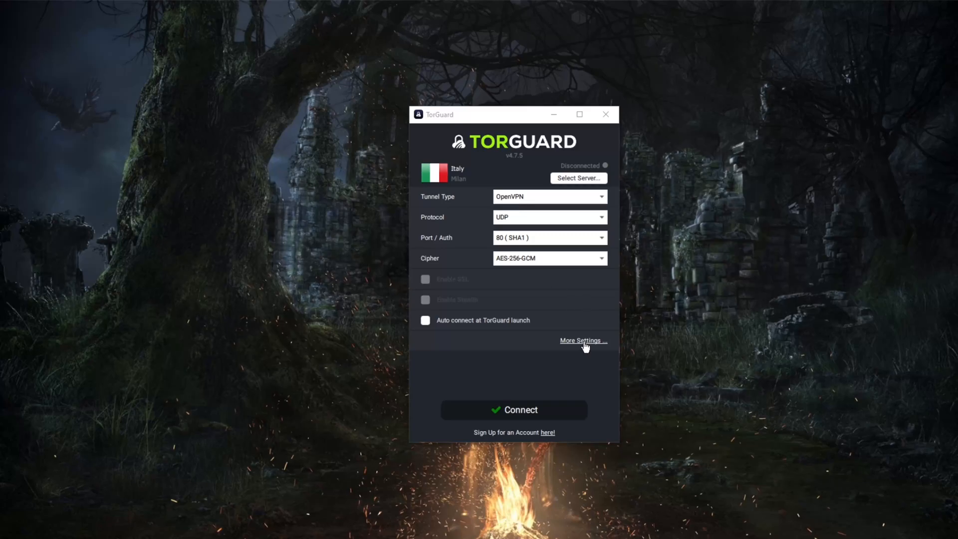
Open More Settings, browse the Network and Servers tabs, and return to General.
{"action": "left_click", "coordinate": [582, 340]}
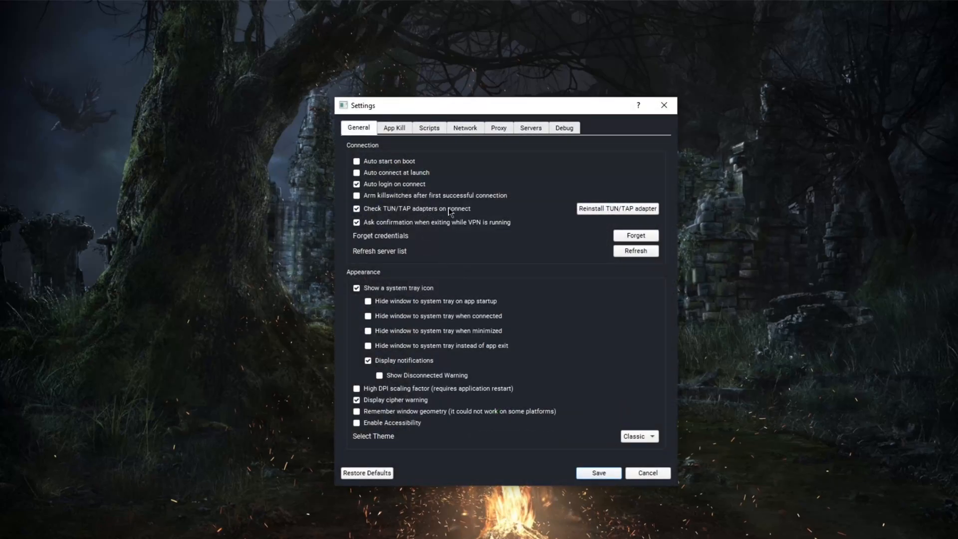
{"action": "mouse_move", "coordinate": [429, 196]}
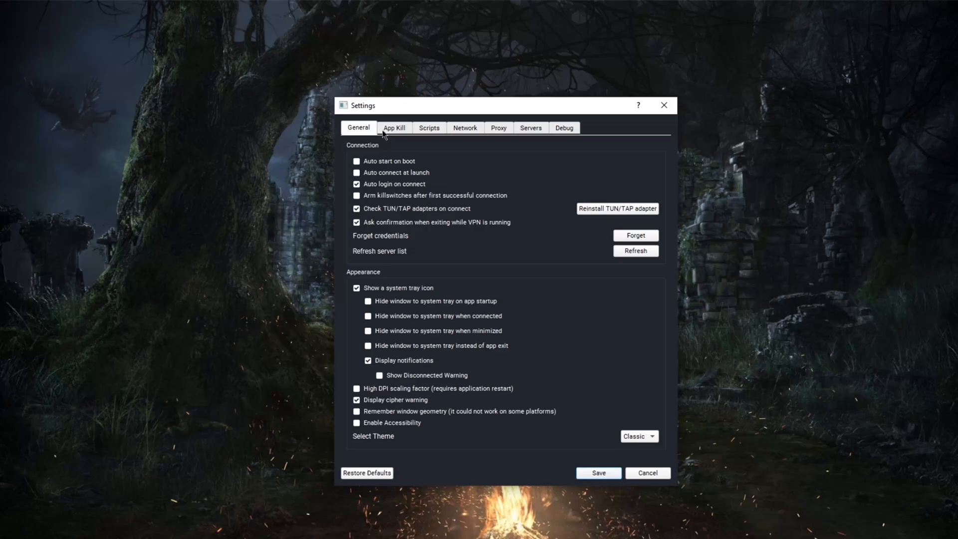
{"action": "left_click", "coordinate": [464, 128]}
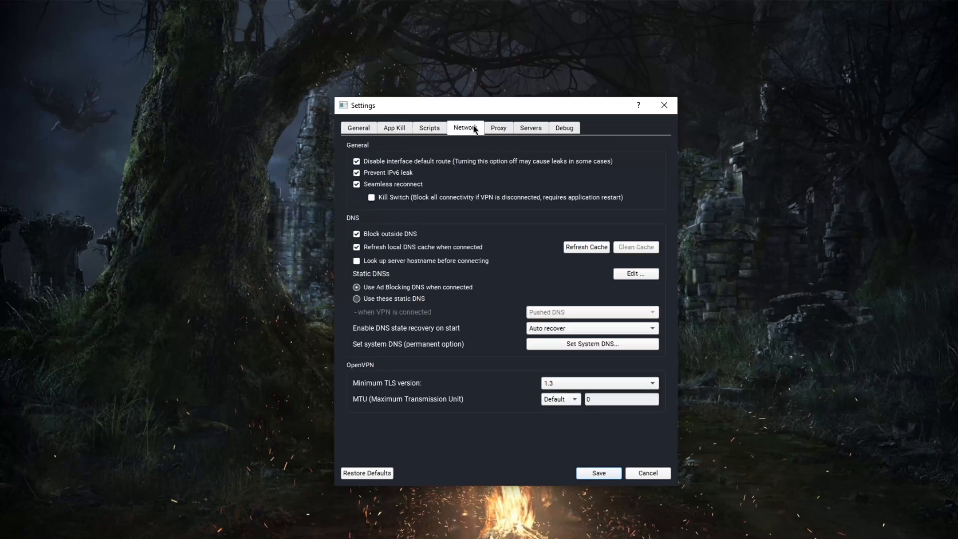
{"action": "left_click", "coordinate": [530, 127]}
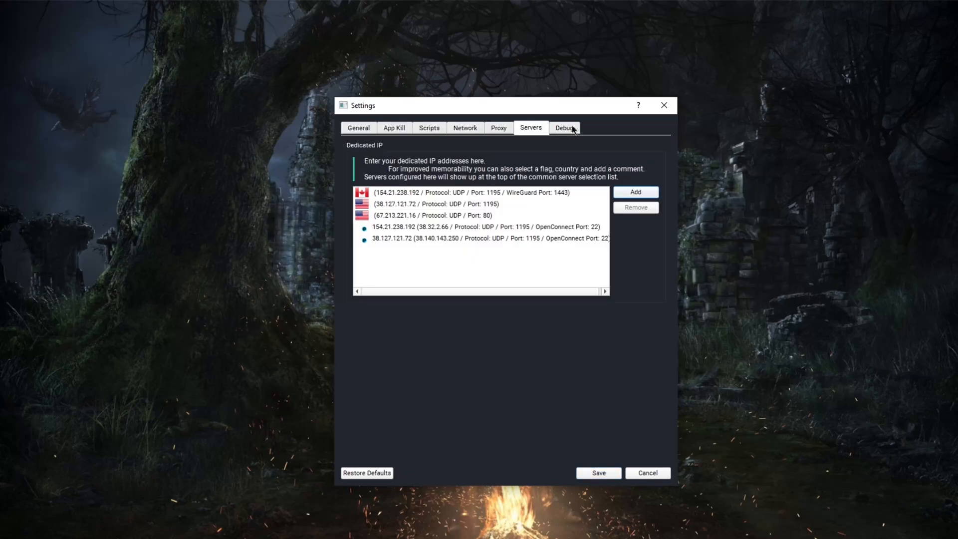
{"action": "left_click", "coordinate": [358, 128]}
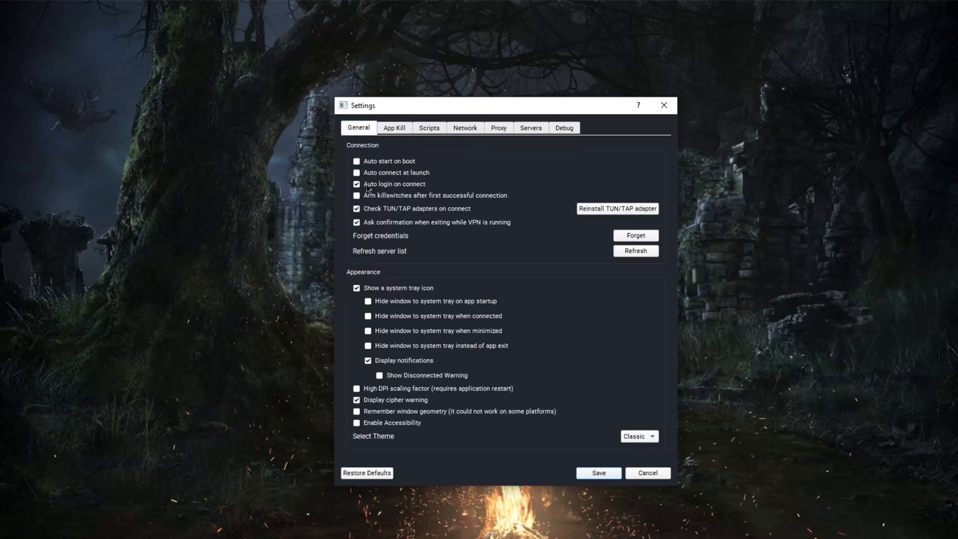
{"action": "mouse_move", "coordinate": [495, 242]}
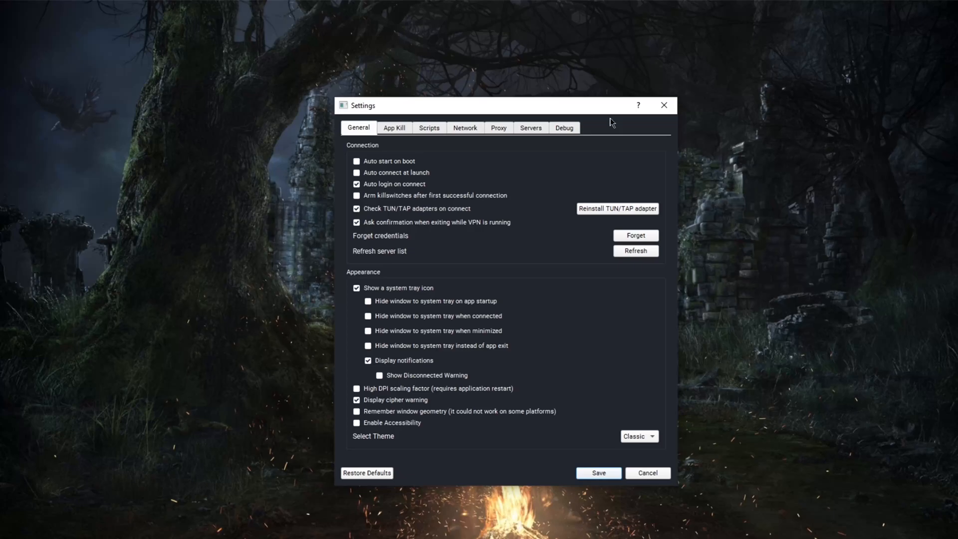
{"action": "mouse_move", "coordinate": [630, 129]}
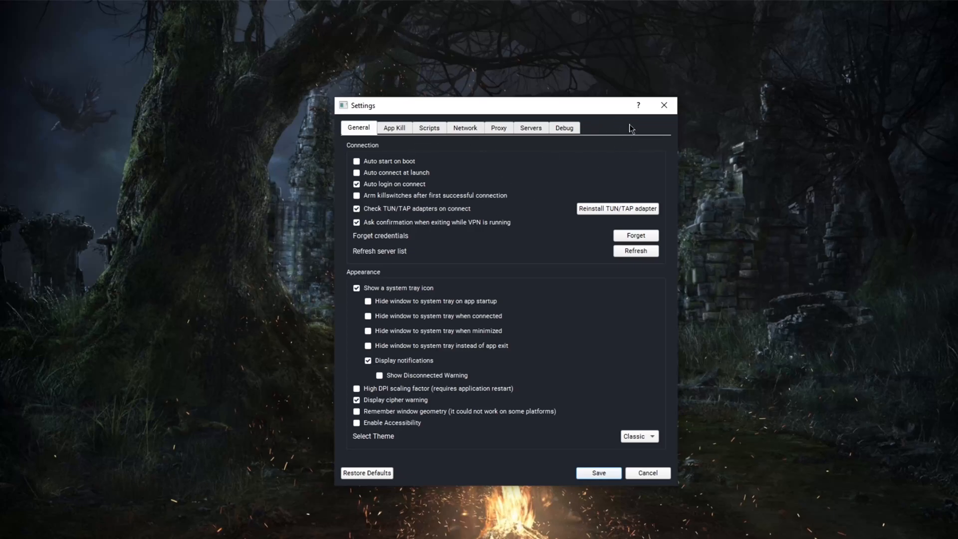
{"action": "mouse_move", "coordinate": [437, 240]}
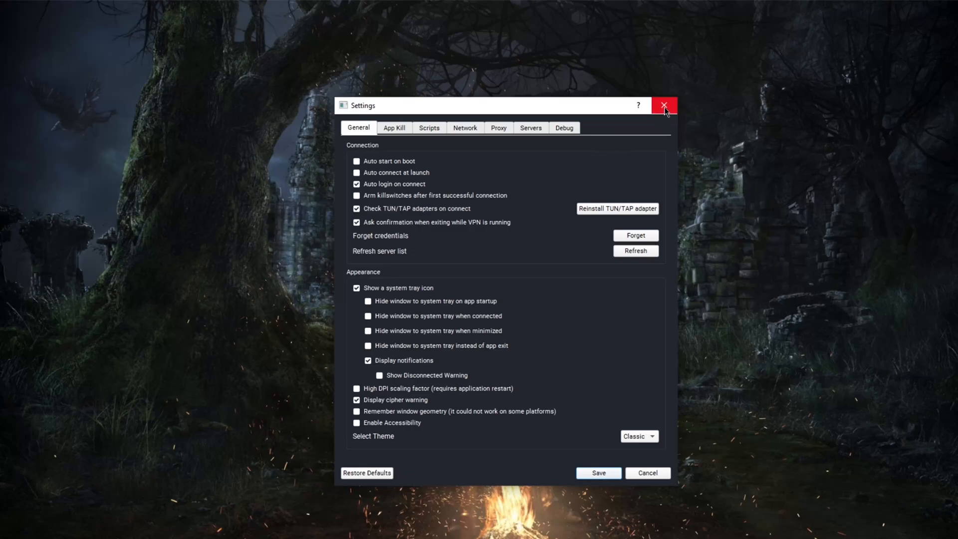
Close the Settings window to return to the main connection window.
{"action": "left_click", "coordinate": [665, 104]}
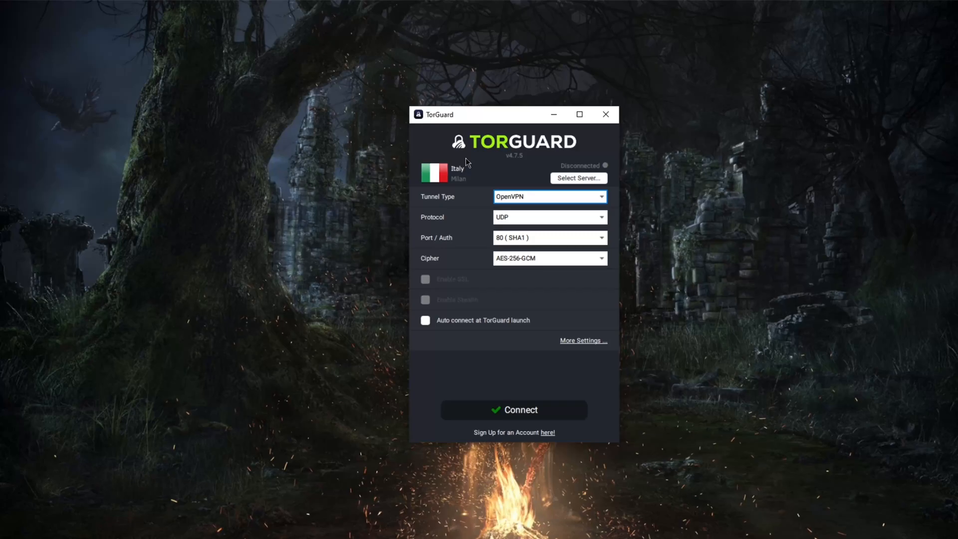
{"action": "mouse_move", "coordinate": [489, 167]}
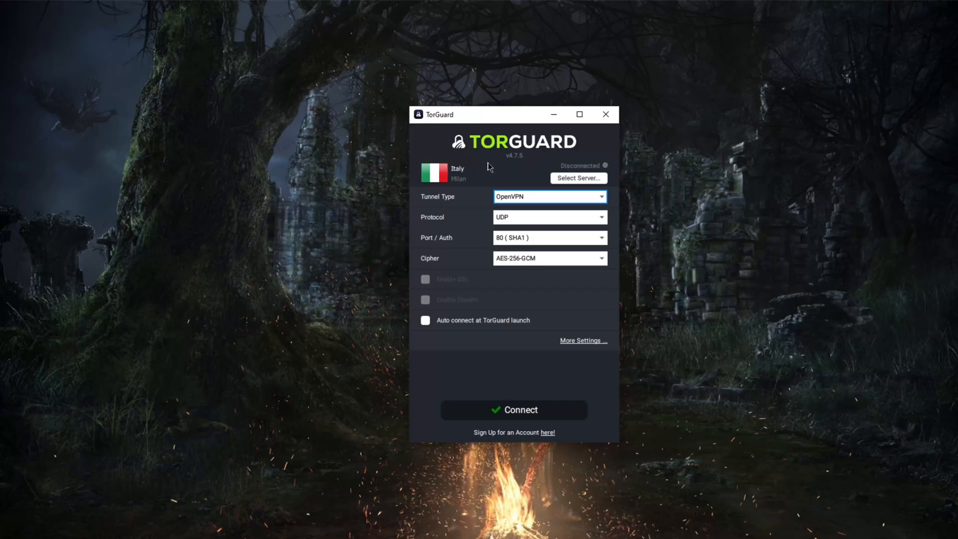
{"action": "mouse_move", "coordinate": [516, 179]}
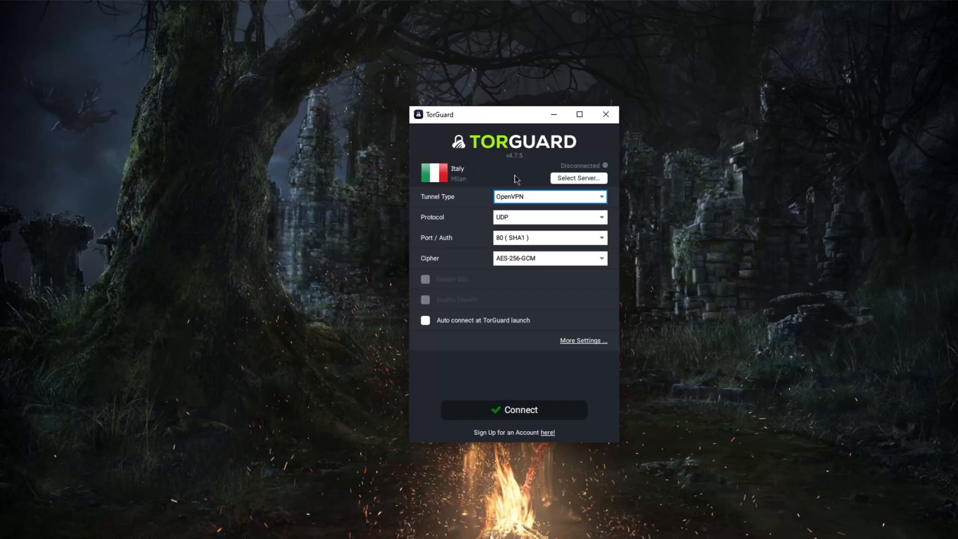
{"action": "mouse_move", "coordinate": [487, 176]}
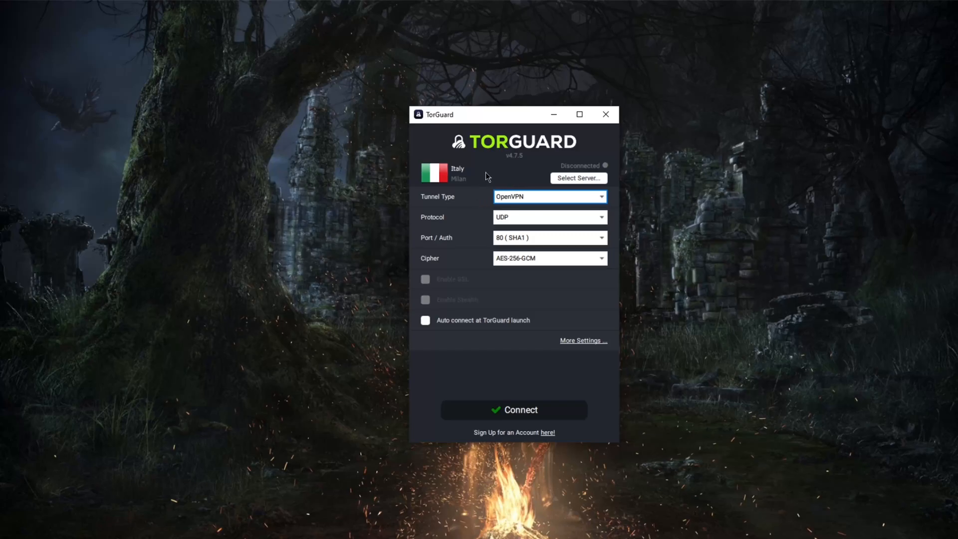
{"action": "mouse_move", "coordinate": [480, 187]}
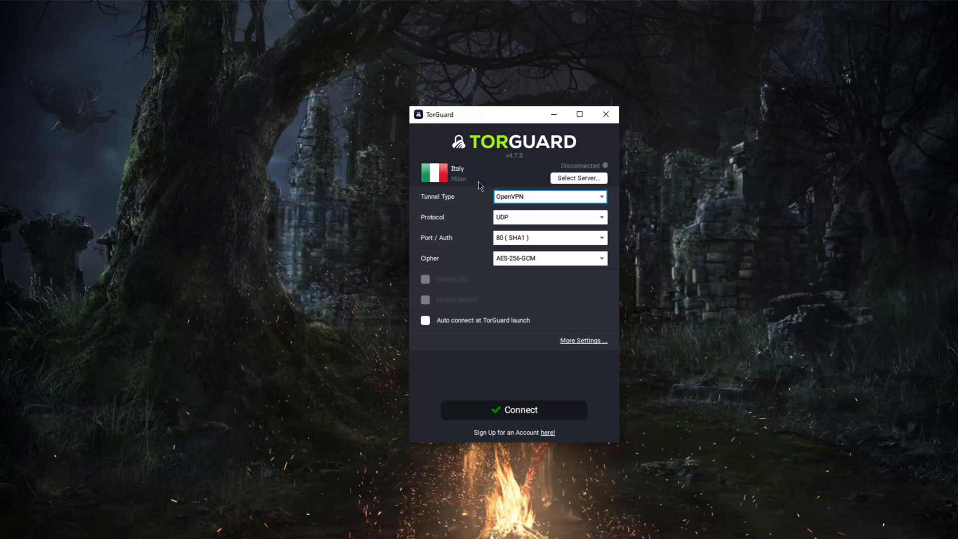
{"action": "mouse_move", "coordinate": [558, 245]}
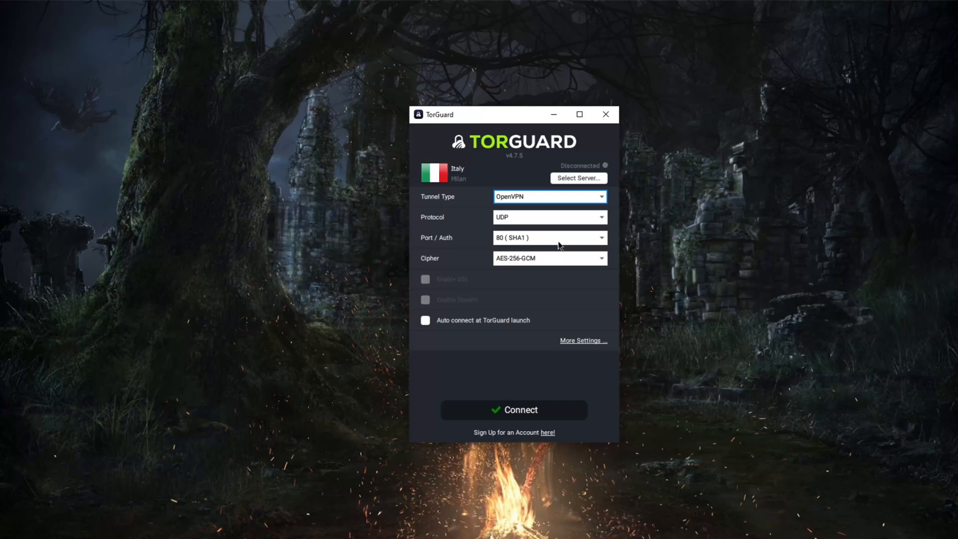
Browse the Port/Auth and Cipher lists and switch Tunnel Type to OpenConnect.
{"action": "left_click", "coordinate": [548, 238]}
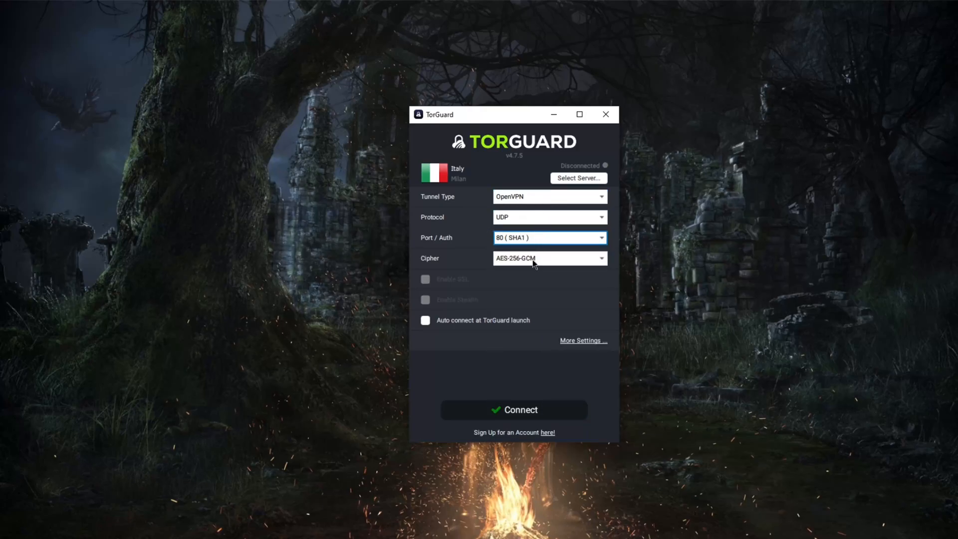
{"action": "left_click", "coordinate": [548, 257]}
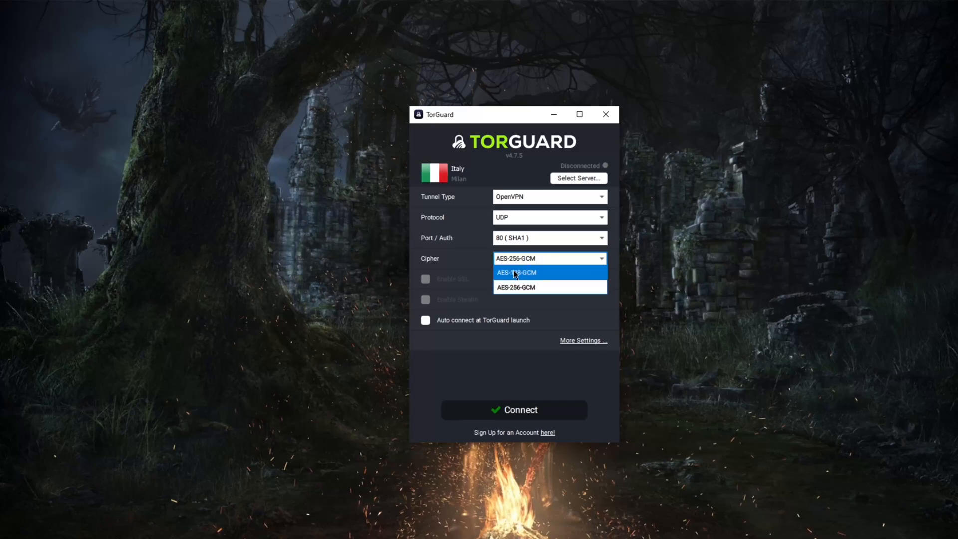
{"action": "left_click", "coordinate": [548, 238]}
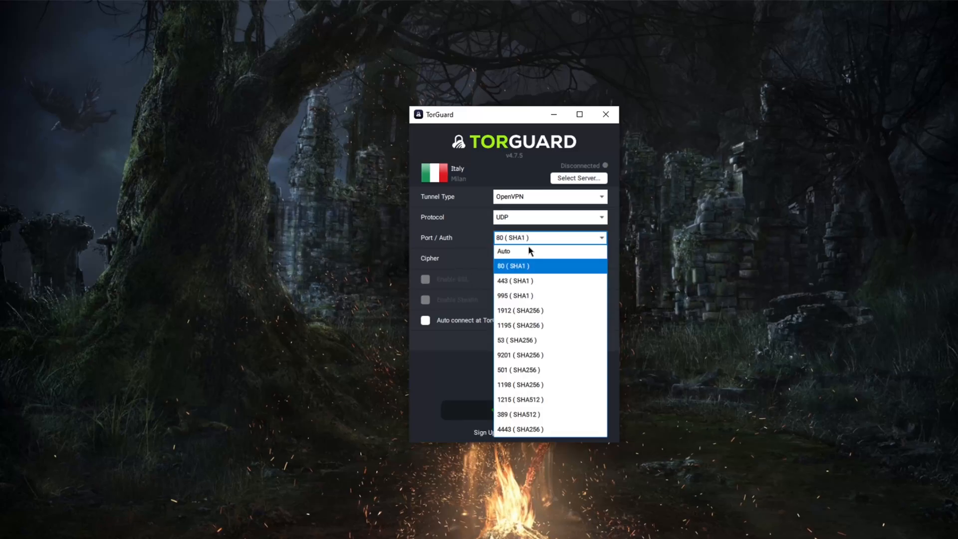
{"action": "mouse_move", "coordinate": [520, 355]}
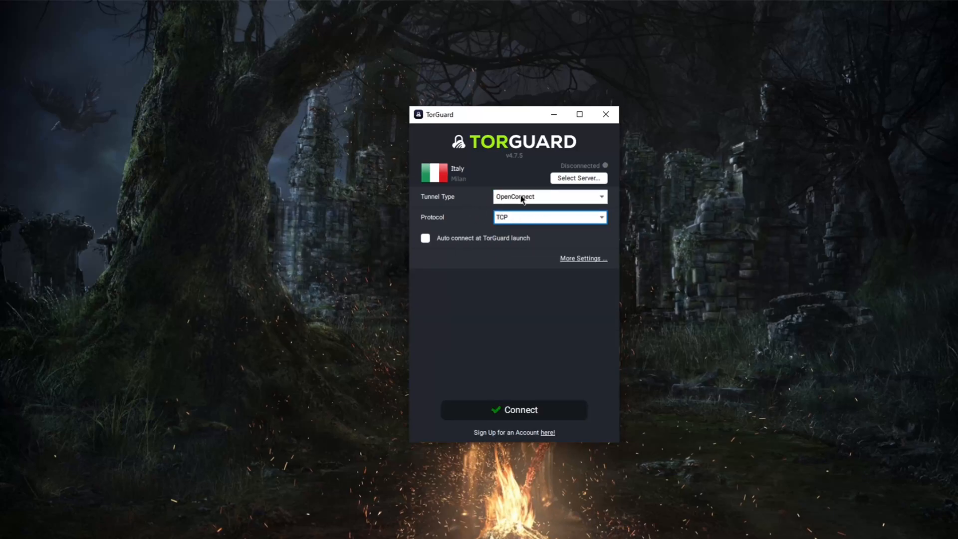
{"action": "left_click", "coordinate": [548, 196]}
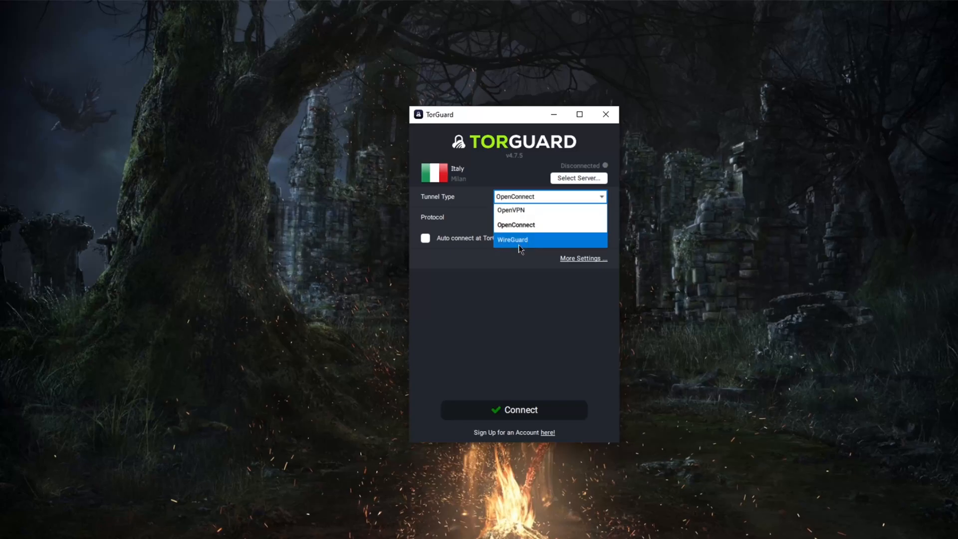
{"action": "left_click", "coordinate": [512, 238]}
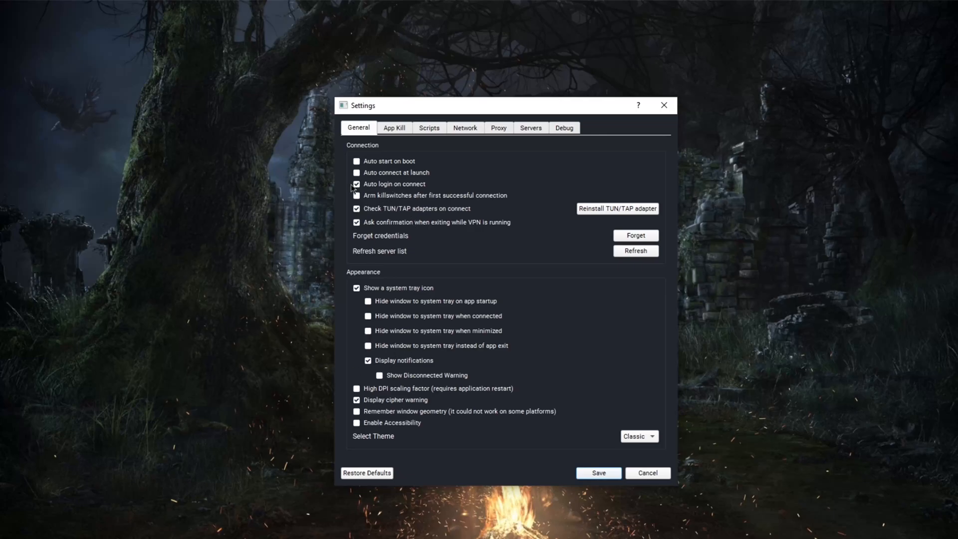
Step through the App Kill and Scripts tabs and land on Network DNS options.
{"action": "left_click", "coordinate": [394, 128]}
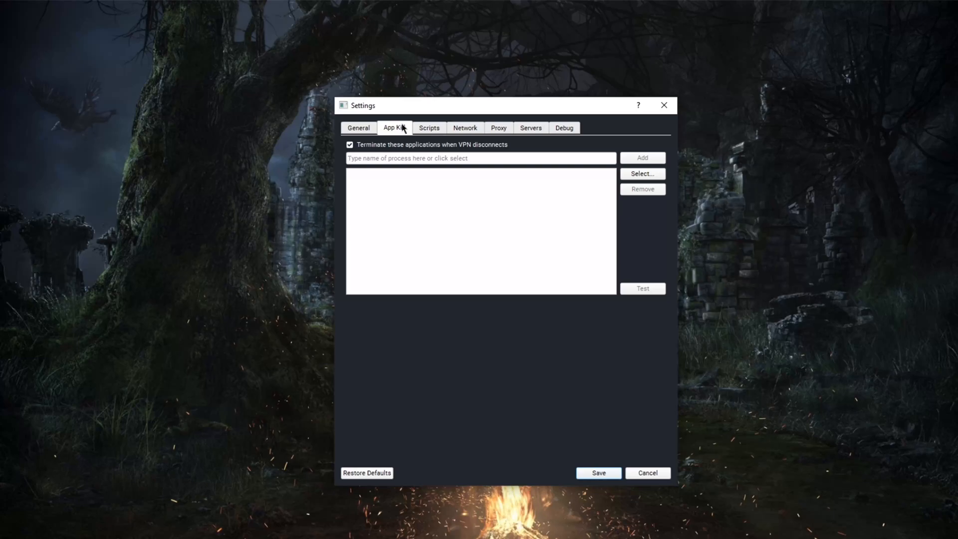
{"action": "left_click", "coordinate": [428, 127]}
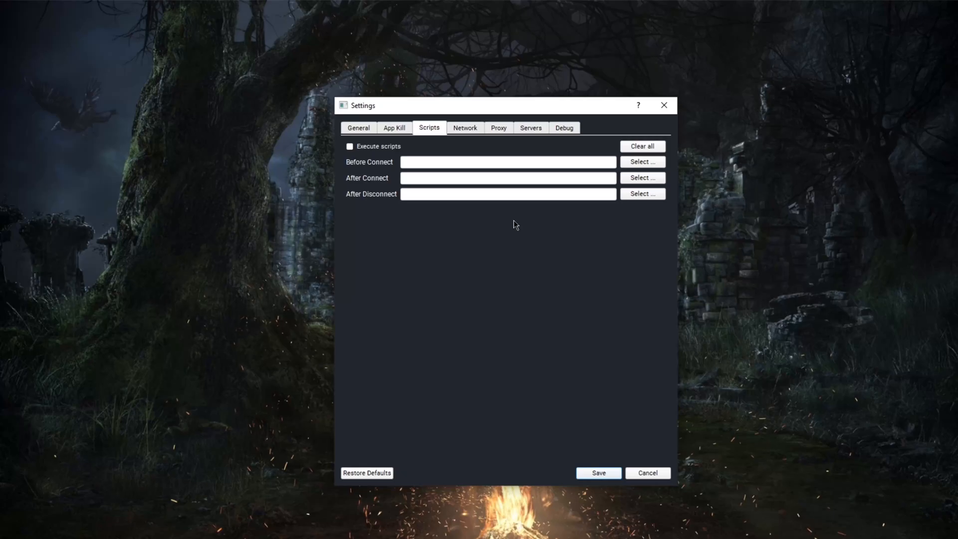
{"action": "left_click", "coordinate": [465, 127]}
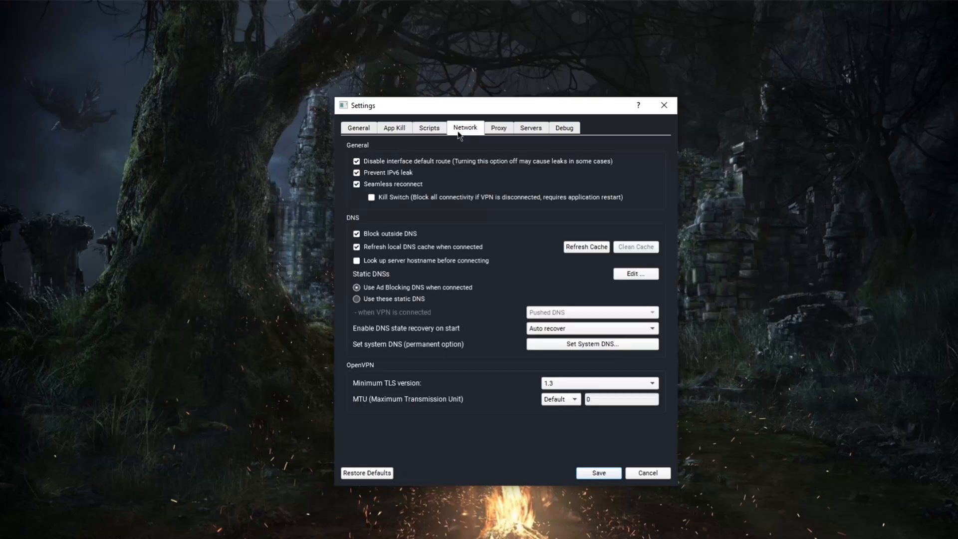
{"action": "mouse_move", "coordinate": [393, 230]}
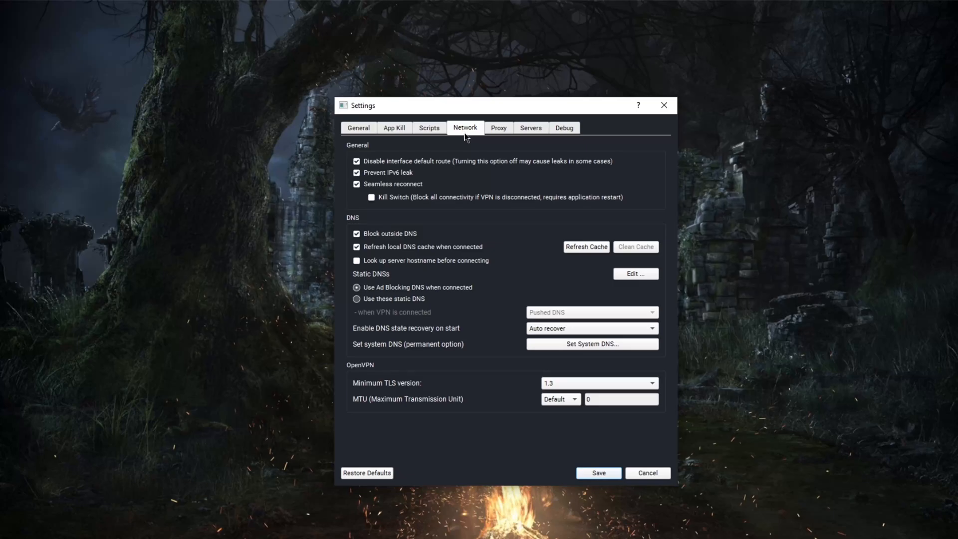
{"action": "mouse_move", "coordinate": [411, 217]}
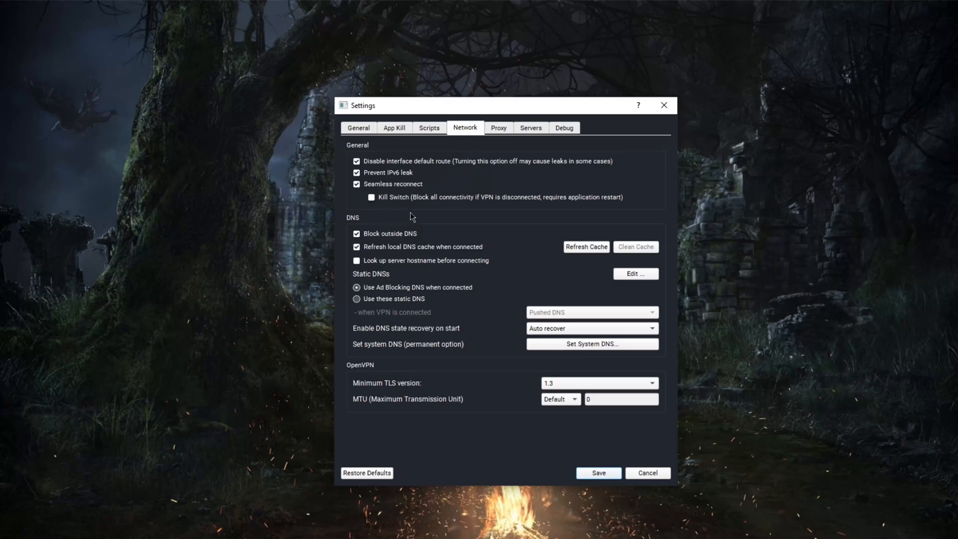
Preview static DNS, system DNS and the static DNS list, keep Ad Blocking DNS, and move to Proxy.
{"action": "left_click", "coordinate": [357, 299]}
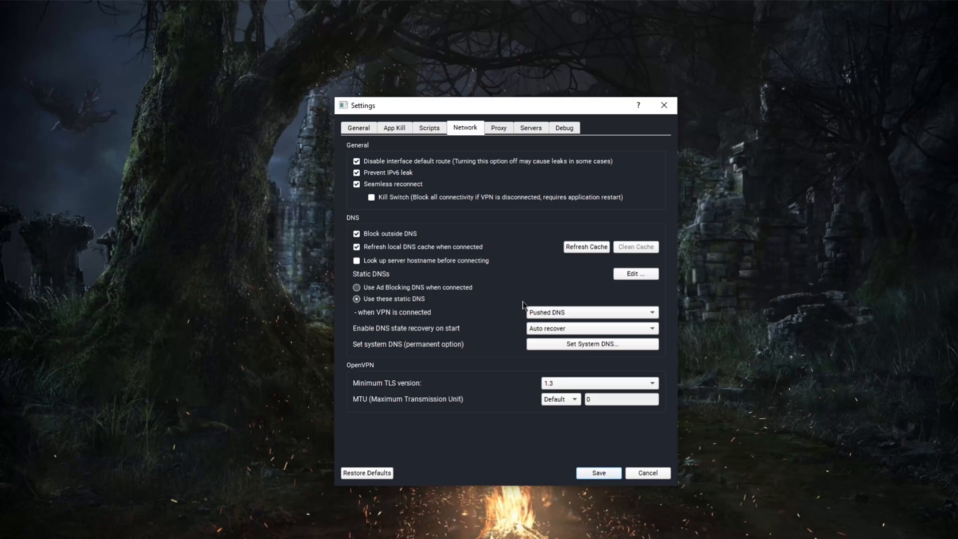
{"action": "left_click", "coordinate": [591, 345]}
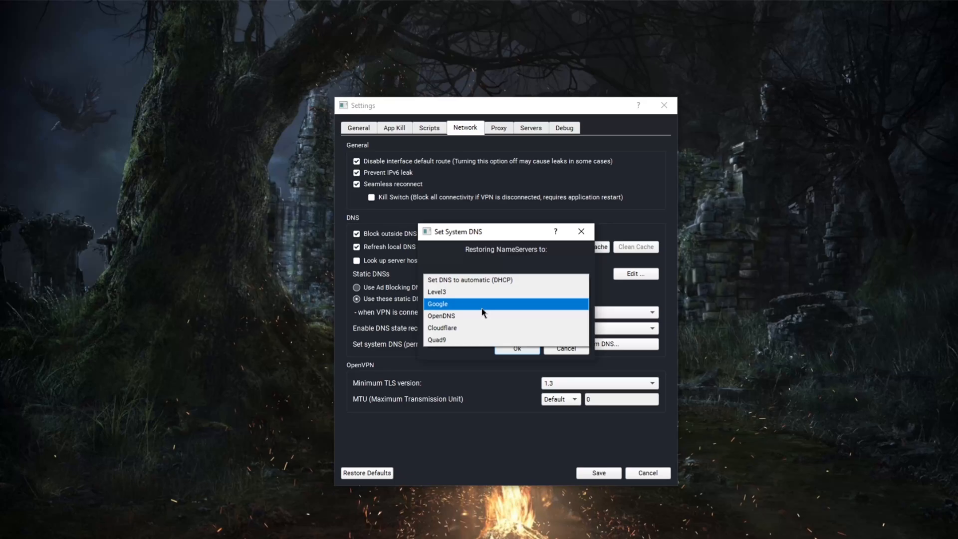
{"action": "left_click", "coordinate": [437, 303]}
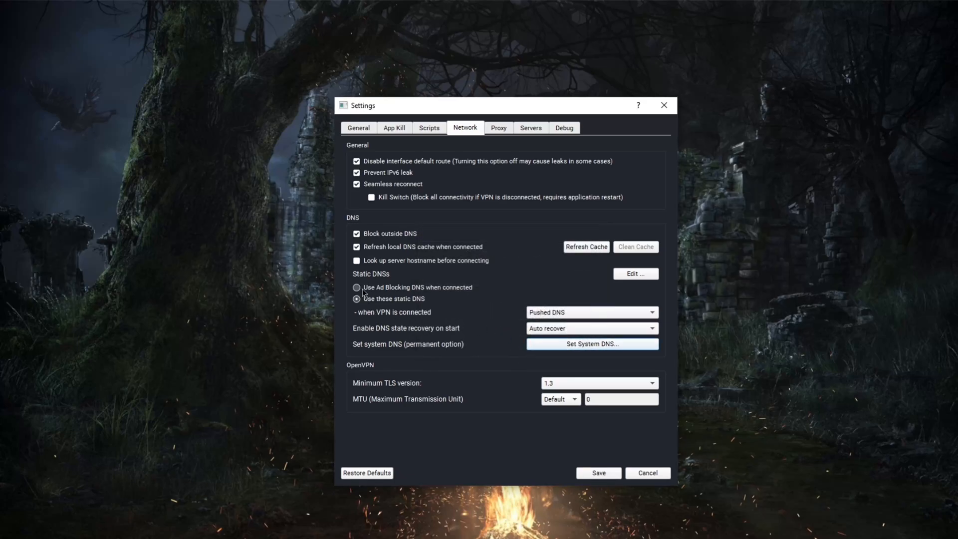
{"action": "left_click", "coordinate": [357, 287]}
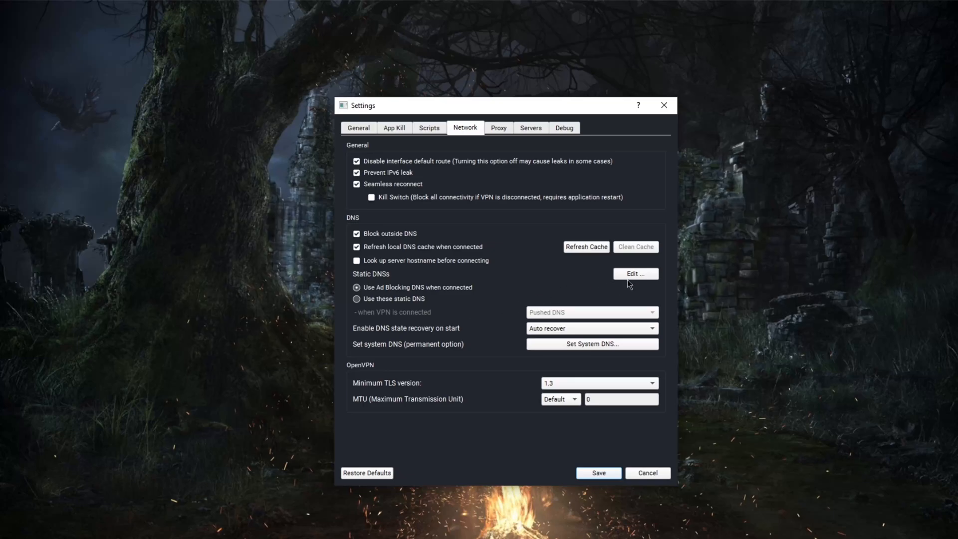
{"action": "left_click", "coordinate": [635, 274]}
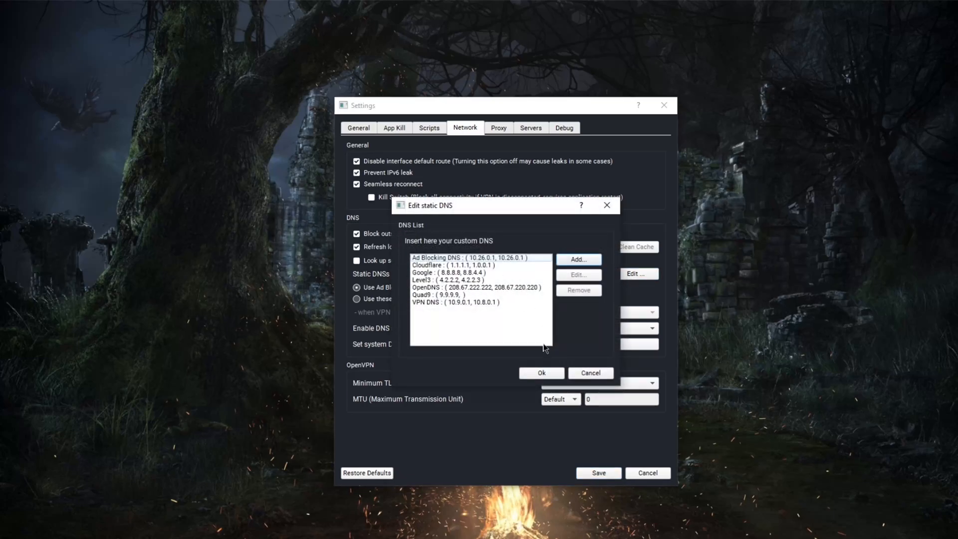
{"action": "left_click", "coordinate": [499, 128]}
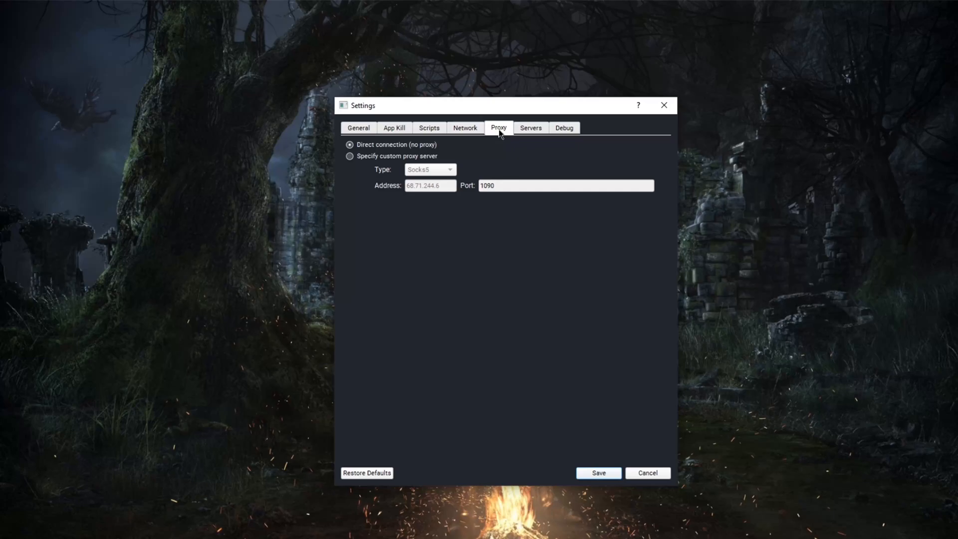
{"action": "mouse_move", "coordinate": [442, 167]}
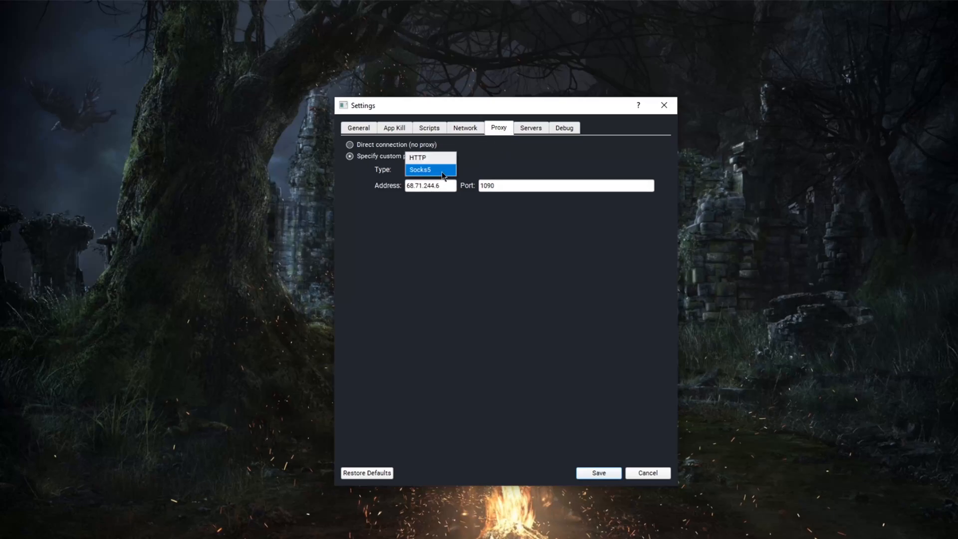
Choose Socks5 as the custom proxy server type.
{"action": "left_click", "coordinate": [530, 126]}
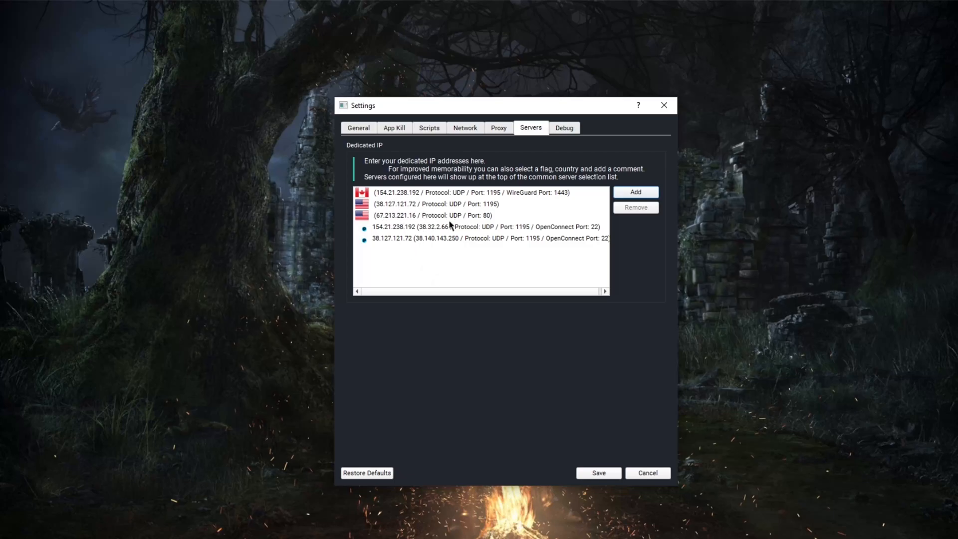
{"action": "mouse_move", "coordinate": [539, 143]}
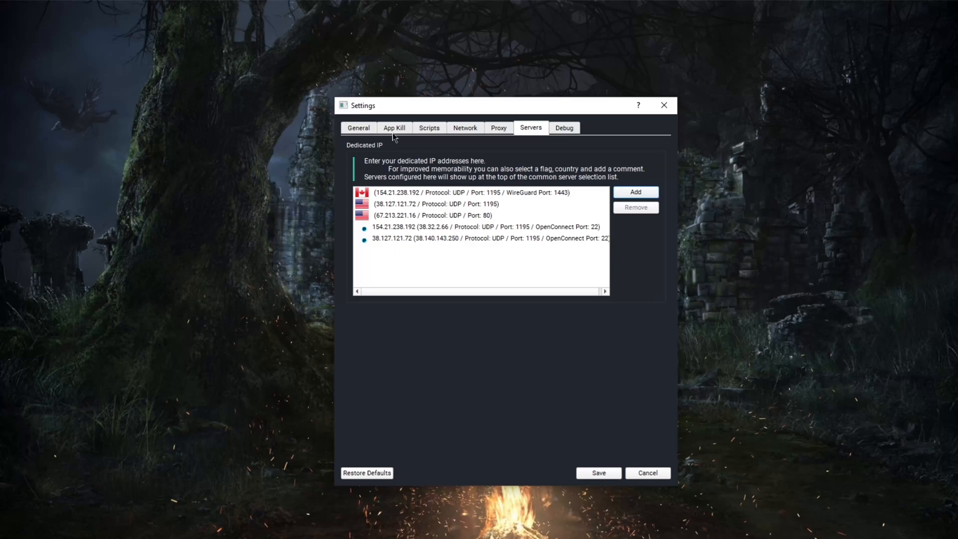
Switch between General and the dedicated IP server list, then land on App Kill.
{"action": "left_click", "coordinate": [358, 127]}
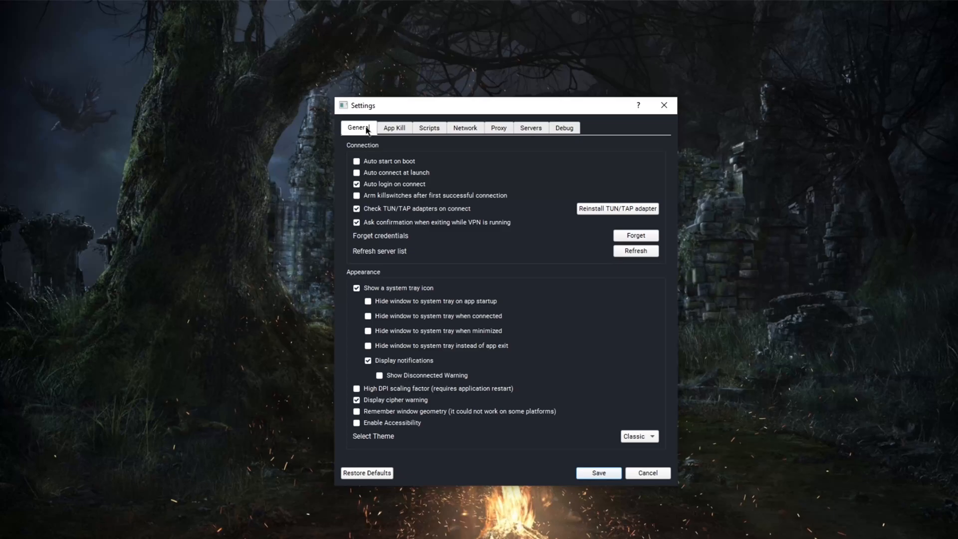
{"action": "left_click", "coordinate": [530, 127]}
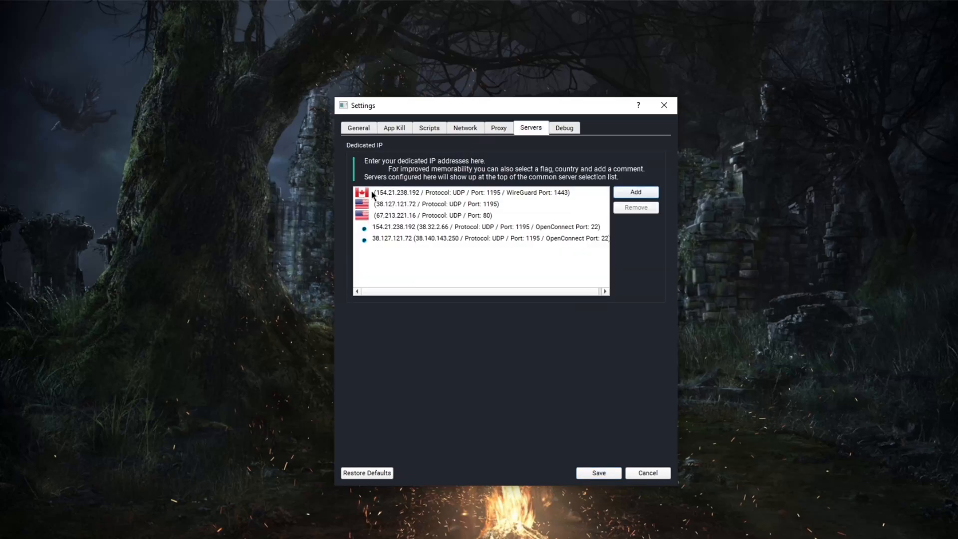
{"action": "mouse_move", "coordinate": [406, 212]}
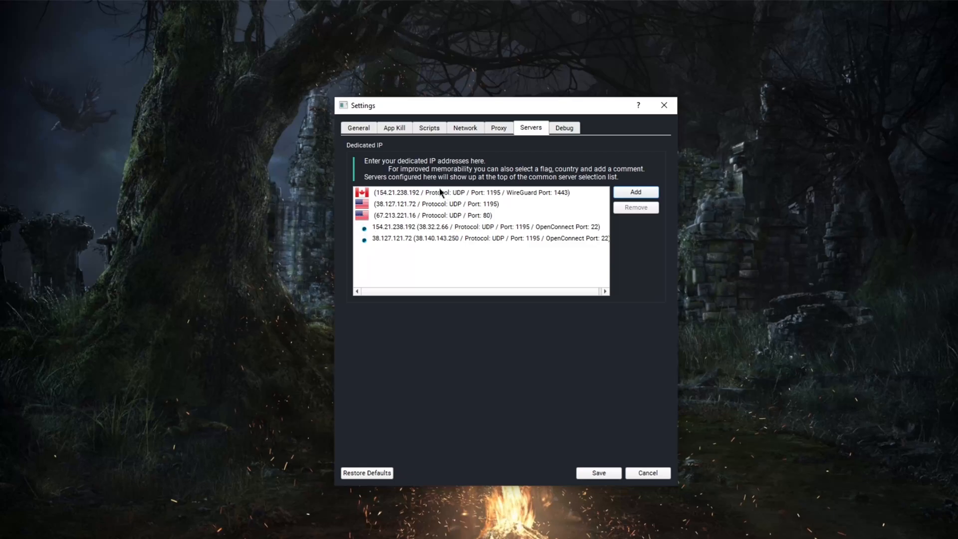
{"action": "mouse_move", "coordinate": [369, 198]}
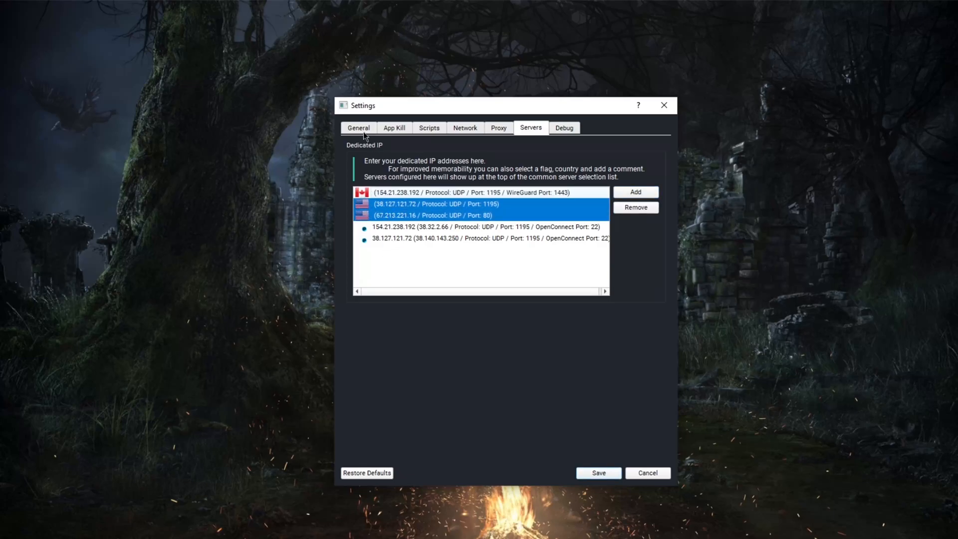
{"action": "left_click", "coordinate": [358, 128]}
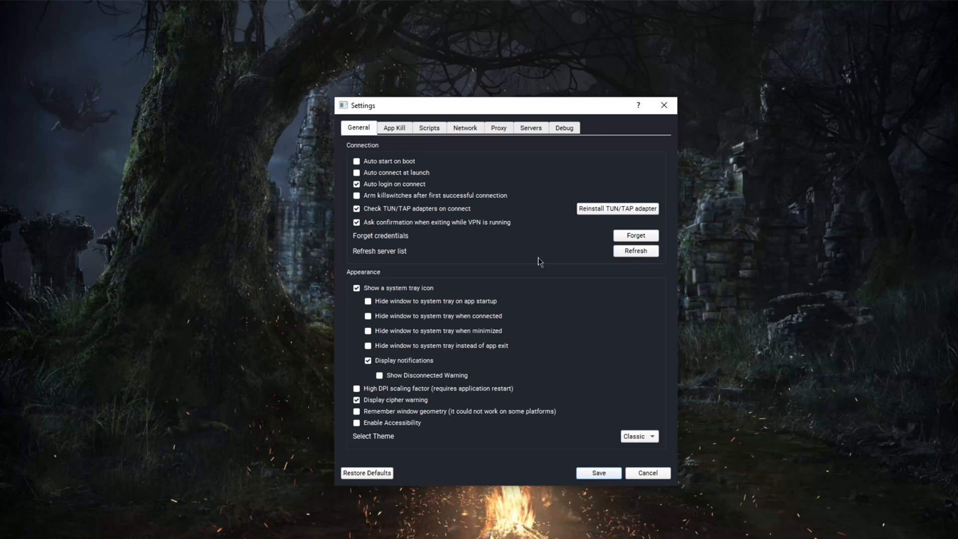
{"action": "mouse_move", "coordinate": [488, 234]}
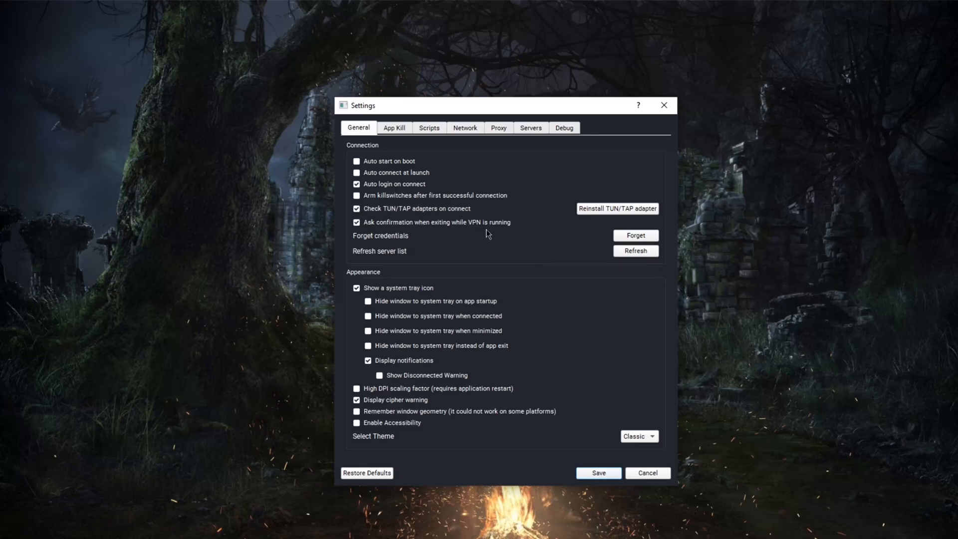
{"action": "mouse_move", "coordinate": [478, 233]}
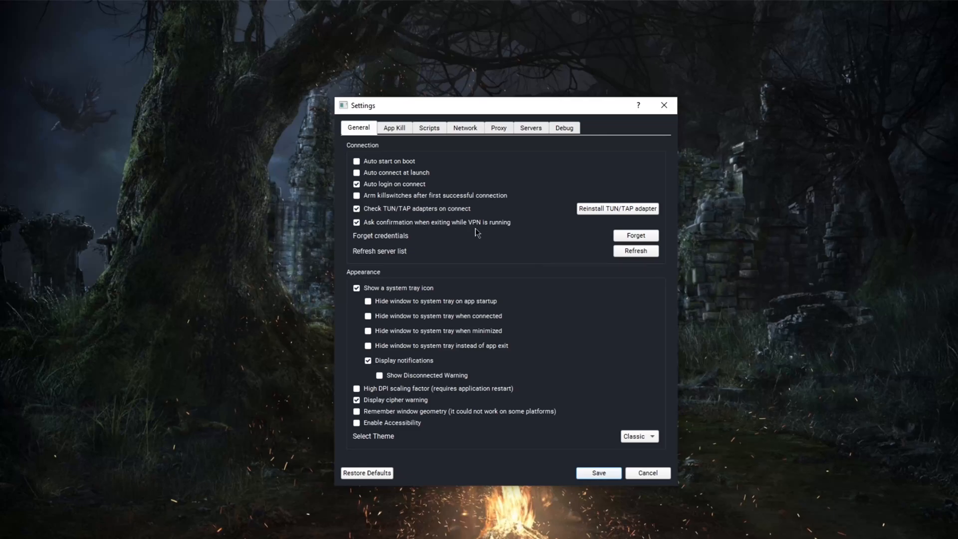
{"action": "left_click", "coordinate": [393, 128]}
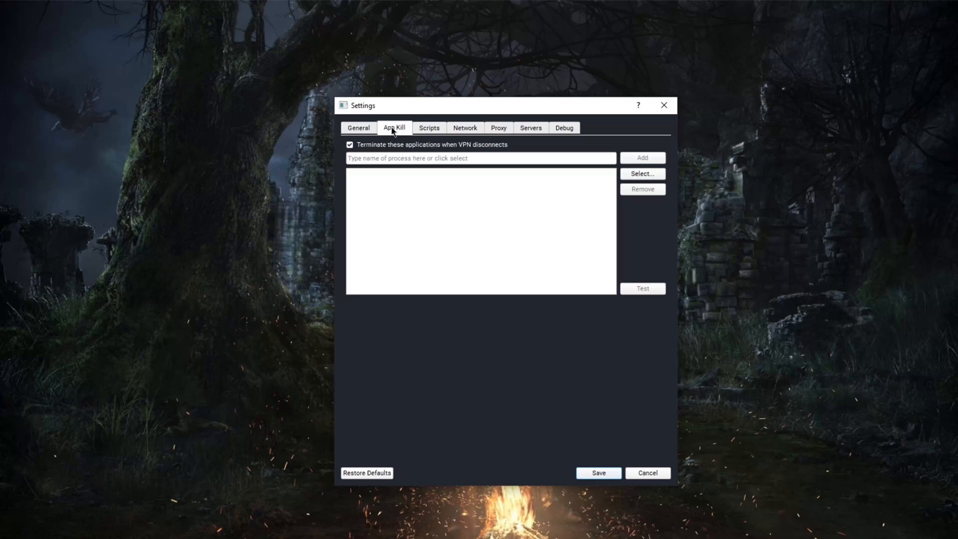
View Network, reopen and close More Settings, then close the TorGuard window.
{"action": "left_click", "coordinate": [464, 127]}
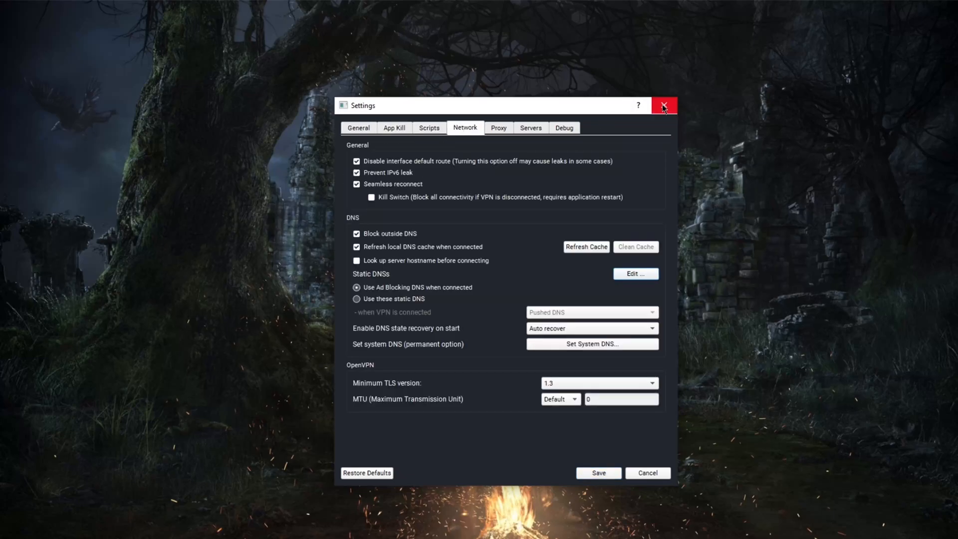
{"action": "mouse_move", "coordinate": [561, 146]}
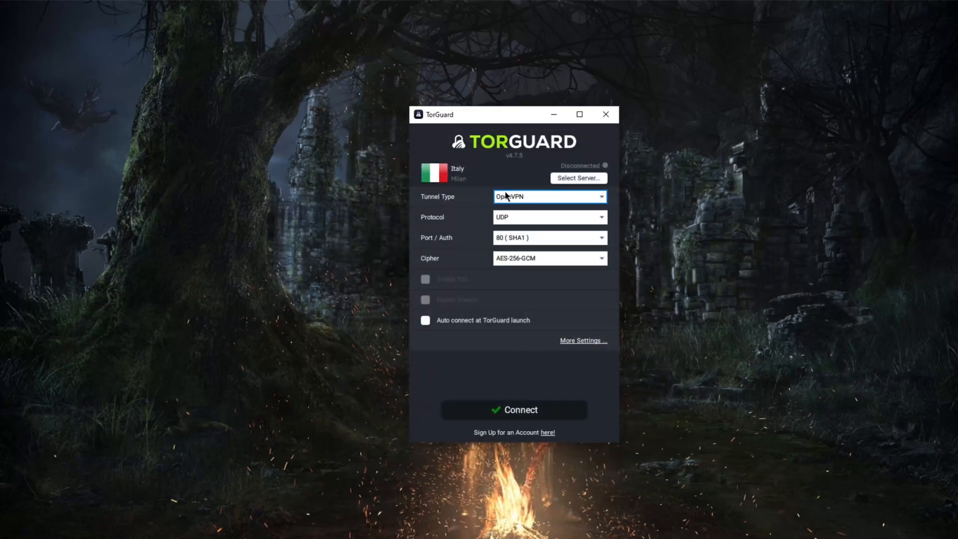
{"action": "mouse_move", "coordinate": [494, 279]}
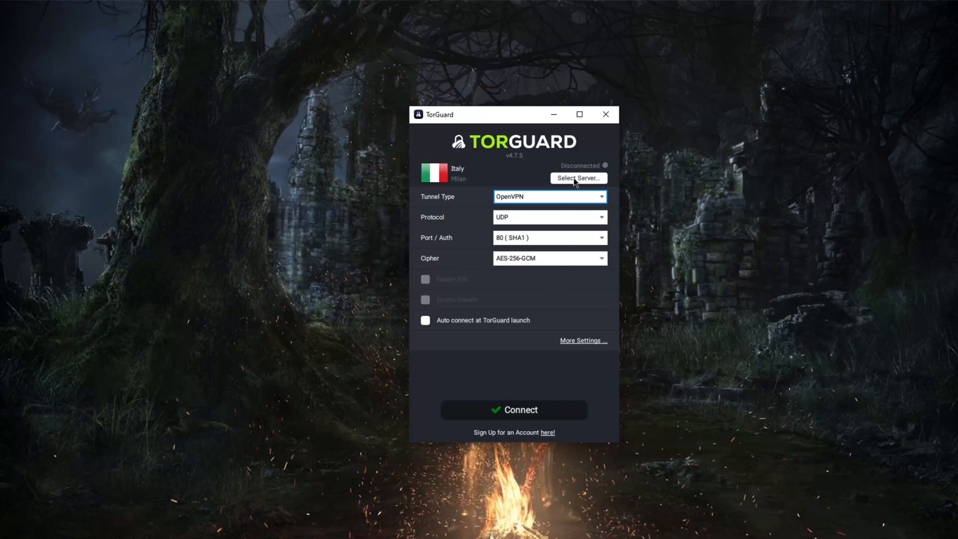
{"action": "mouse_move", "coordinate": [584, 347]}
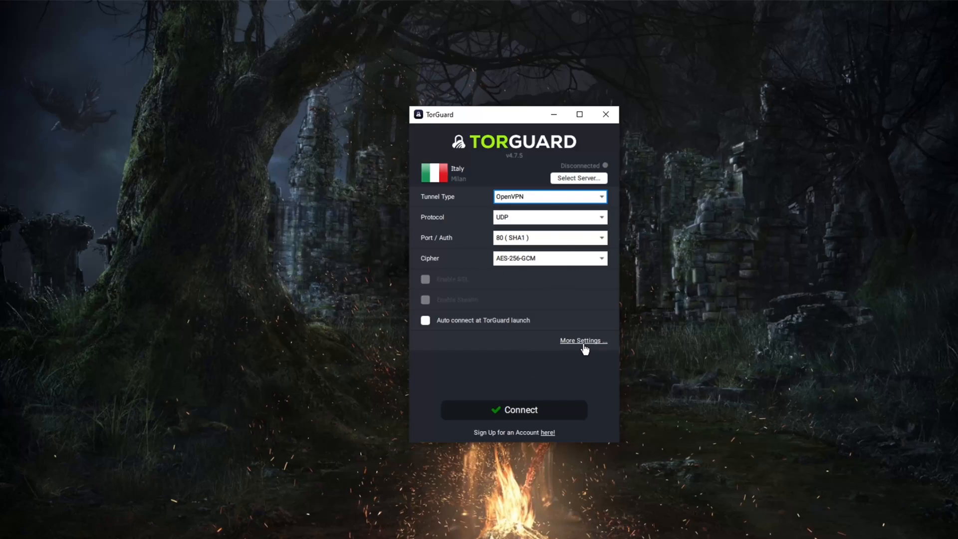
{"action": "left_click", "coordinate": [583, 340]}
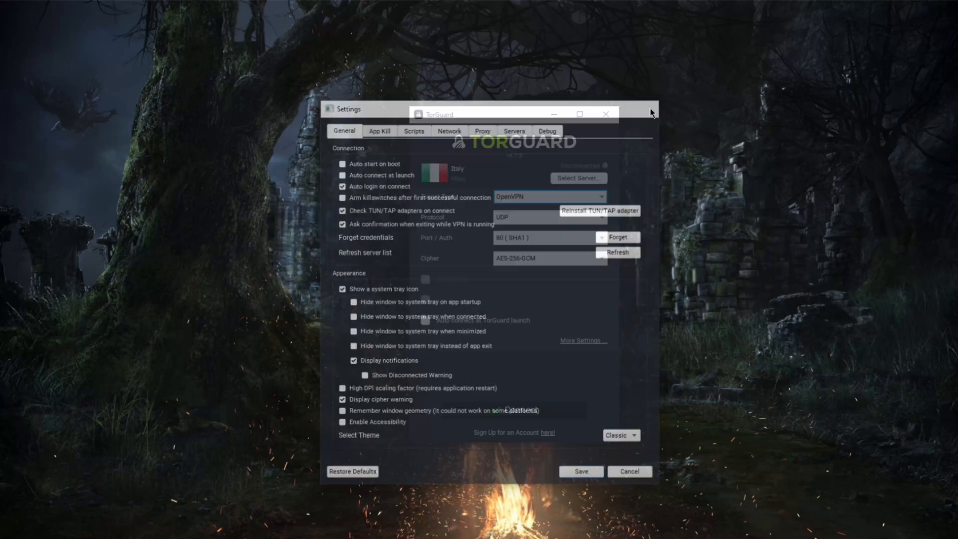
{"action": "left_click", "coordinate": [606, 114]}
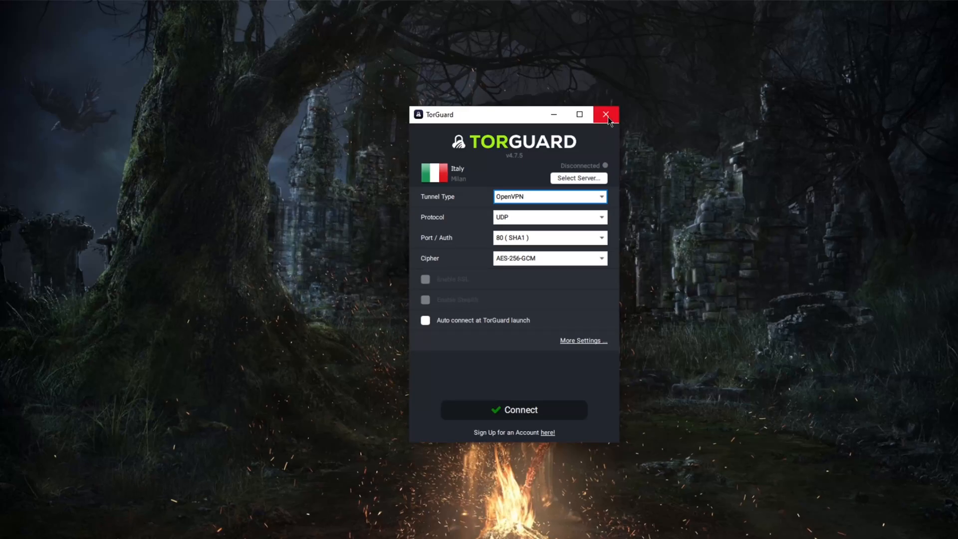
{"action": "left_click", "coordinate": [606, 115]}
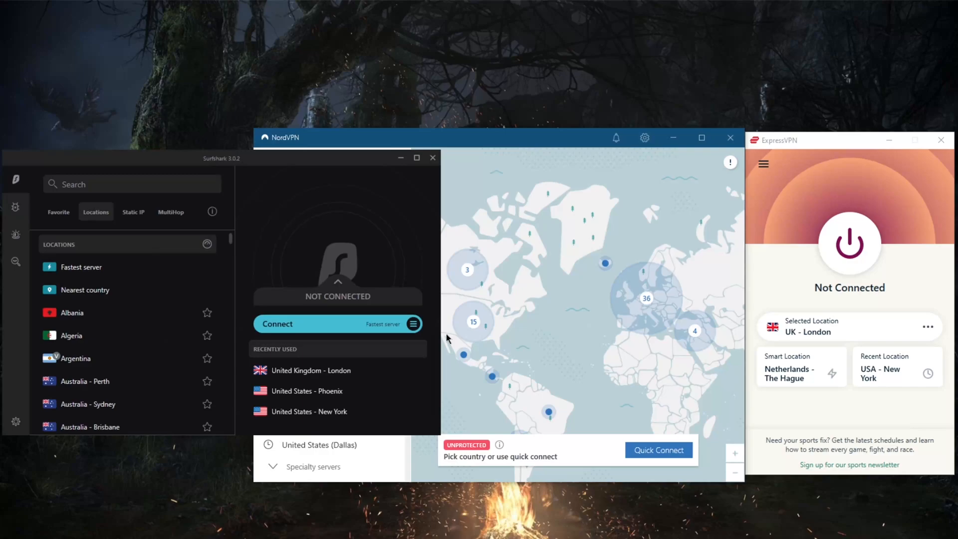
{"action": "mouse_move", "coordinate": [486, 136]}
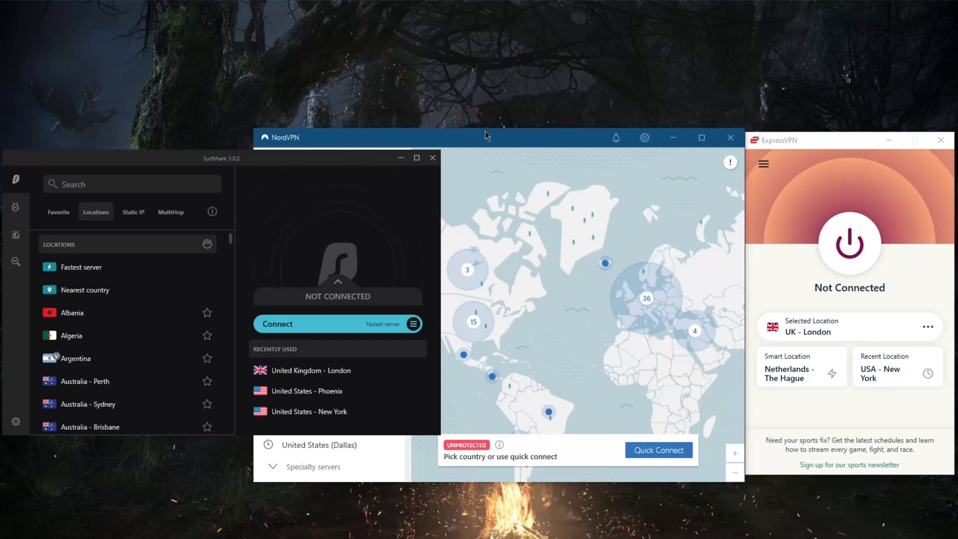
{"action": "mouse_move", "coordinate": [524, 151]}
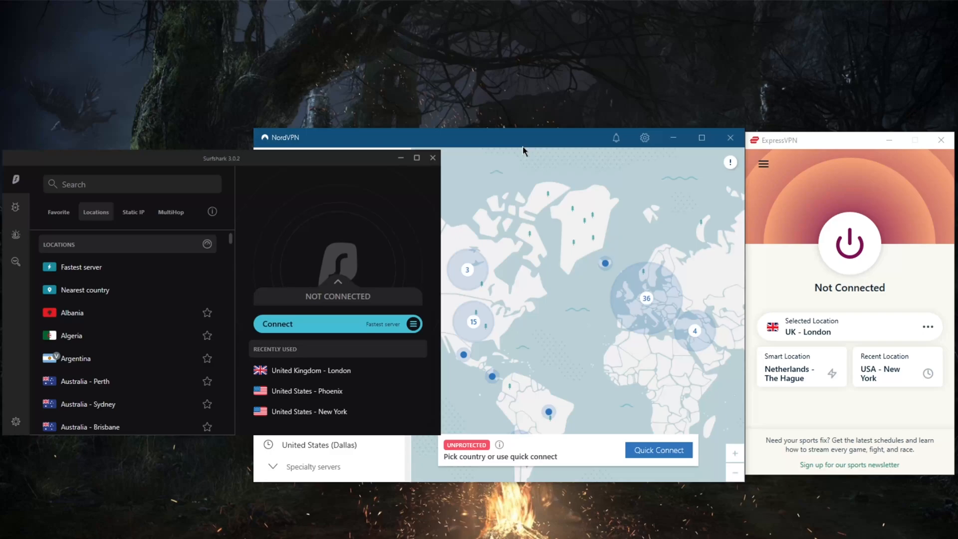
{"action": "mouse_move", "coordinate": [791, 139]}
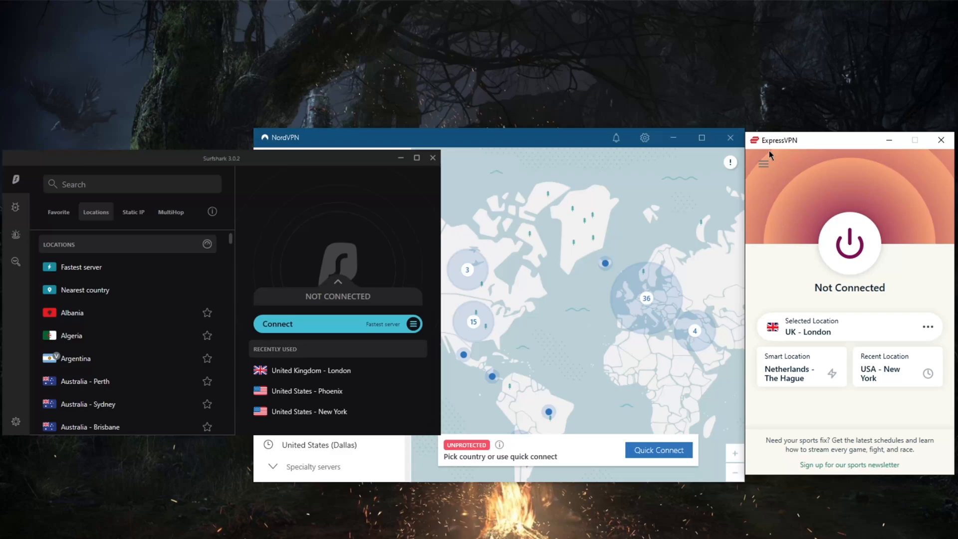
{"action": "mouse_move", "coordinate": [758, 178]}
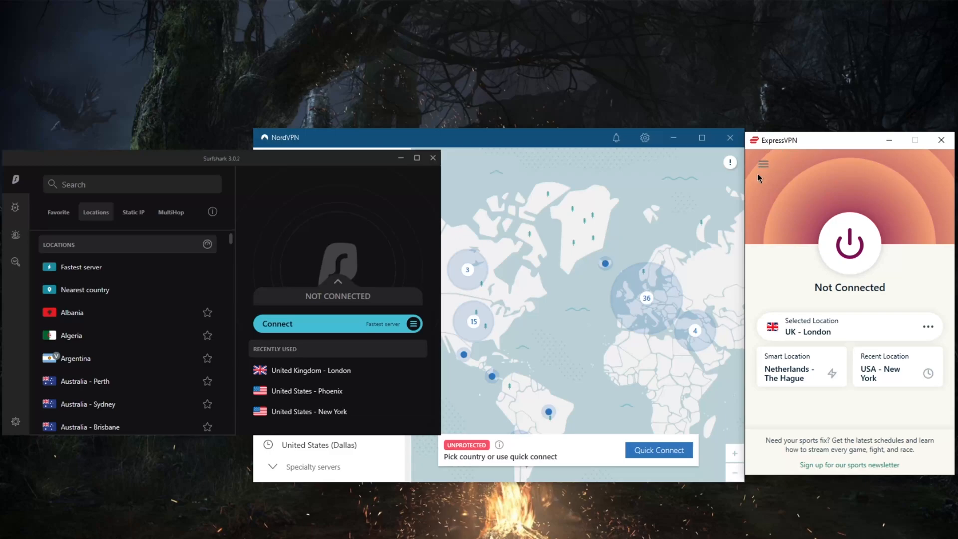
{"action": "mouse_move", "coordinate": [829, 173]}
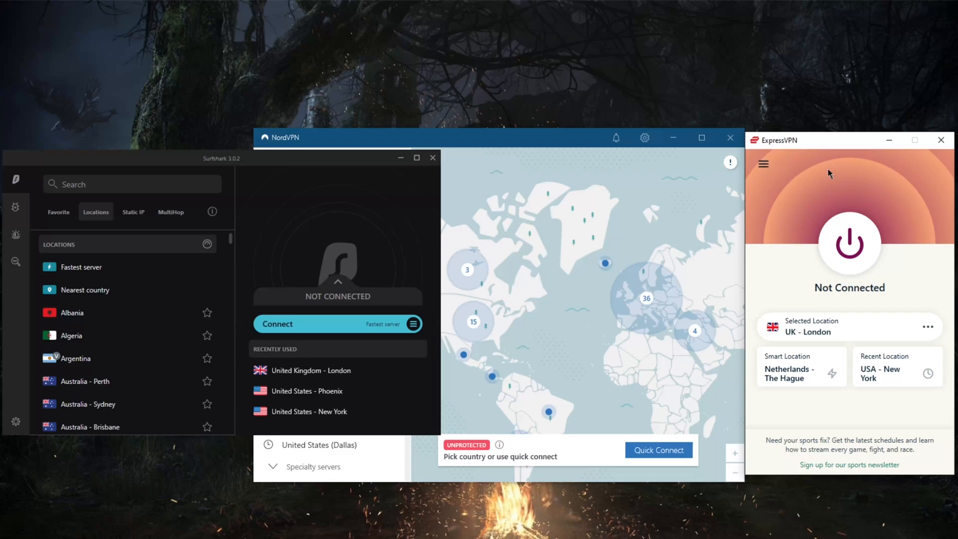
{"action": "mouse_move", "coordinate": [810, 140]}
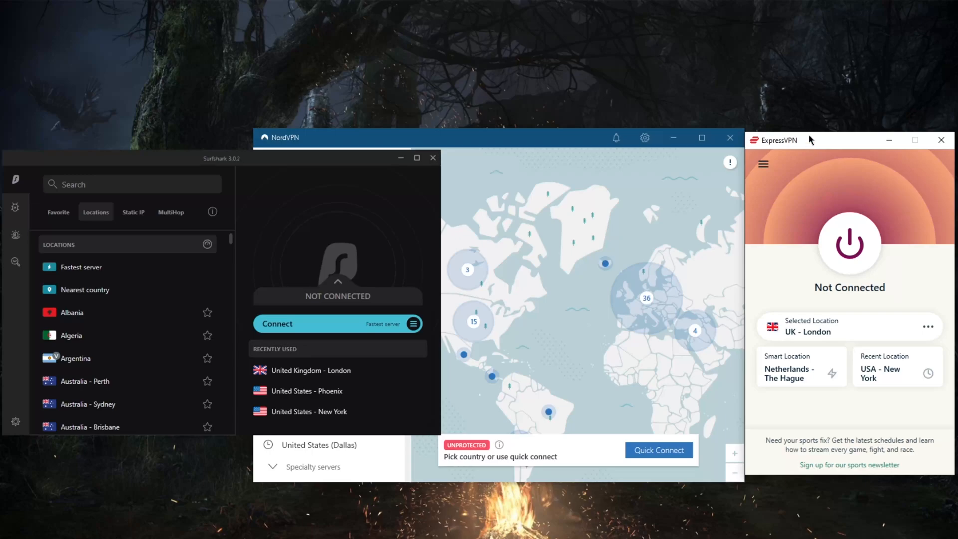
{"action": "mouse_move", "coordinate": [785, 170]}
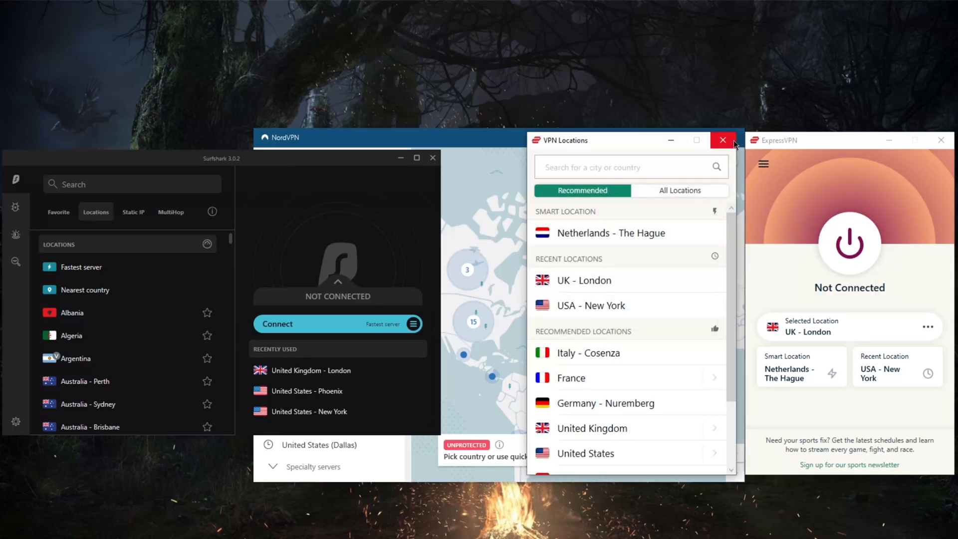
Enable split tunnelling limited to only qBittorrent using the VPN.
{"action": "left_click", "coordinate": [722, 140]}
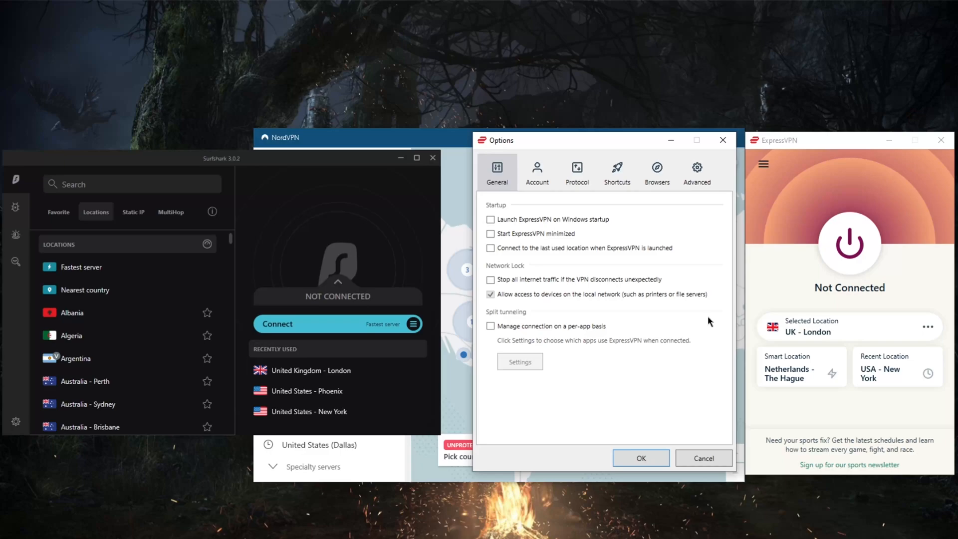
{"action": "left_click", "coordinate": [490, 326]}
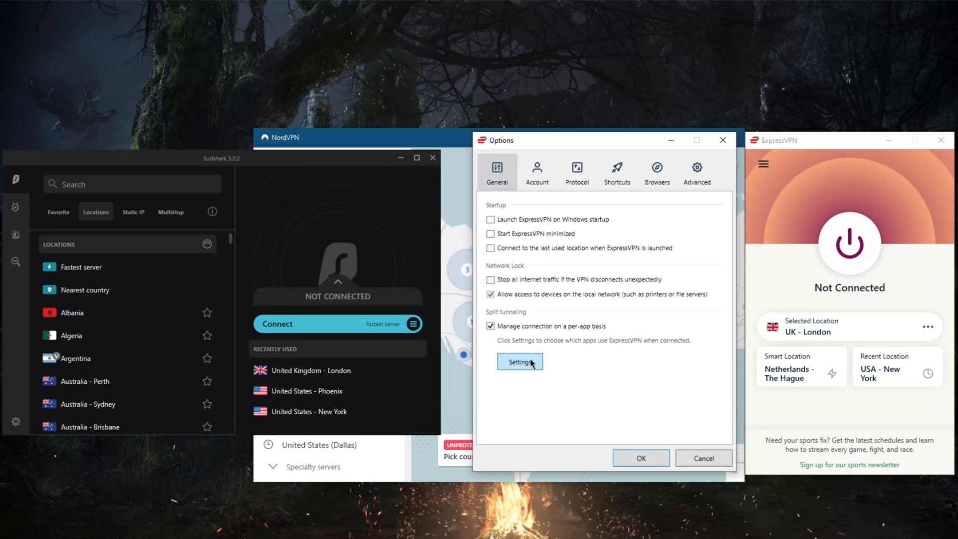
{"action": "left_click", "coordinate": [519, 361]}
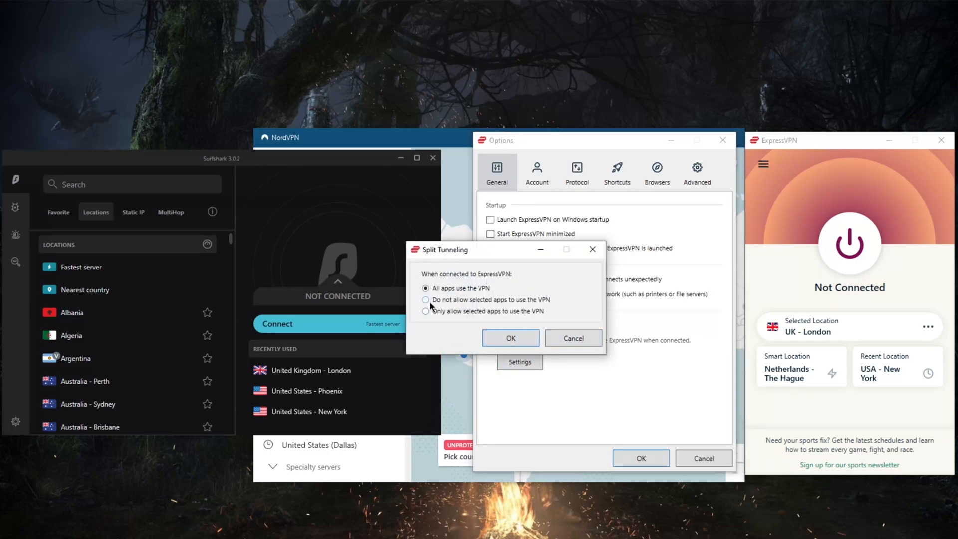
{"action": "left_click", "coordinate": [426, 311]}
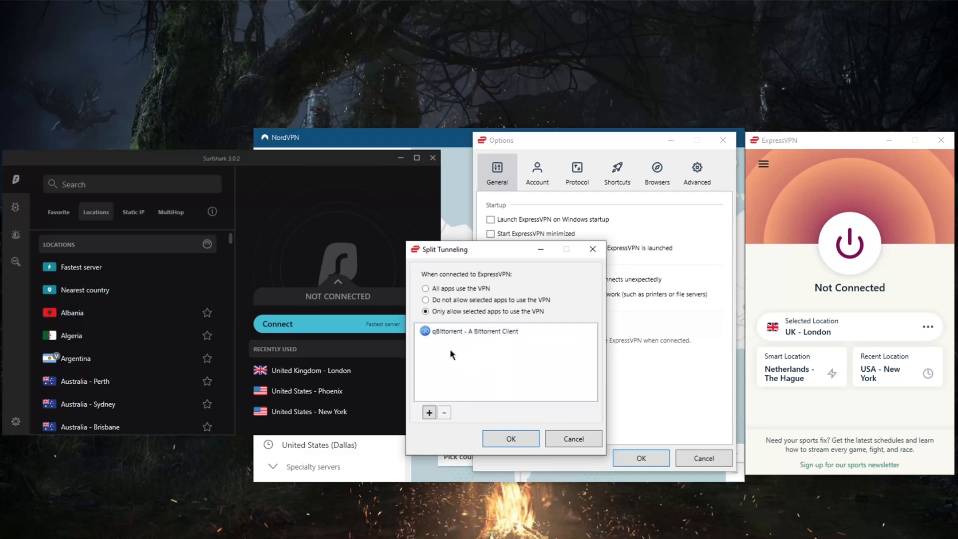
{"action": "left_click", "coordinate": [469, 331]}
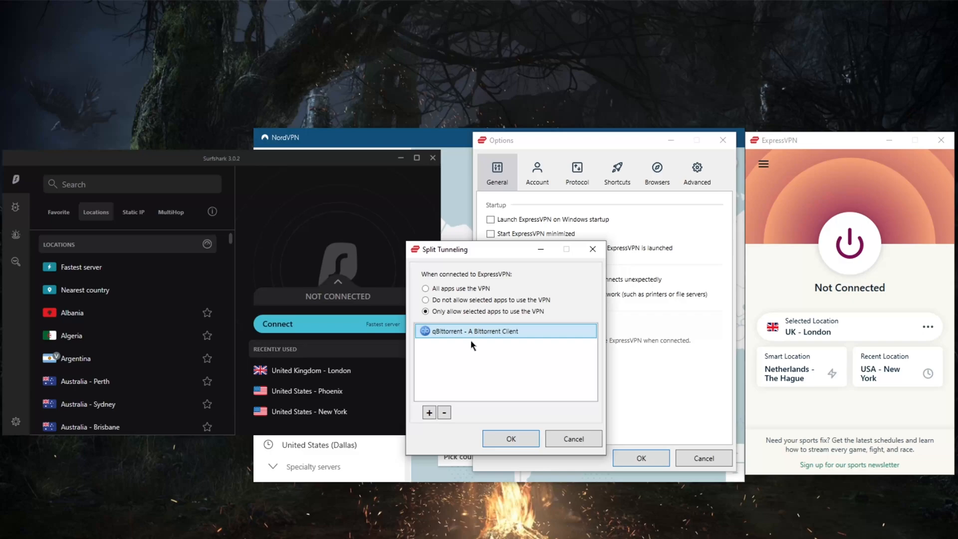
{"action": "mouse_move", "coordinate": [592, 249]}
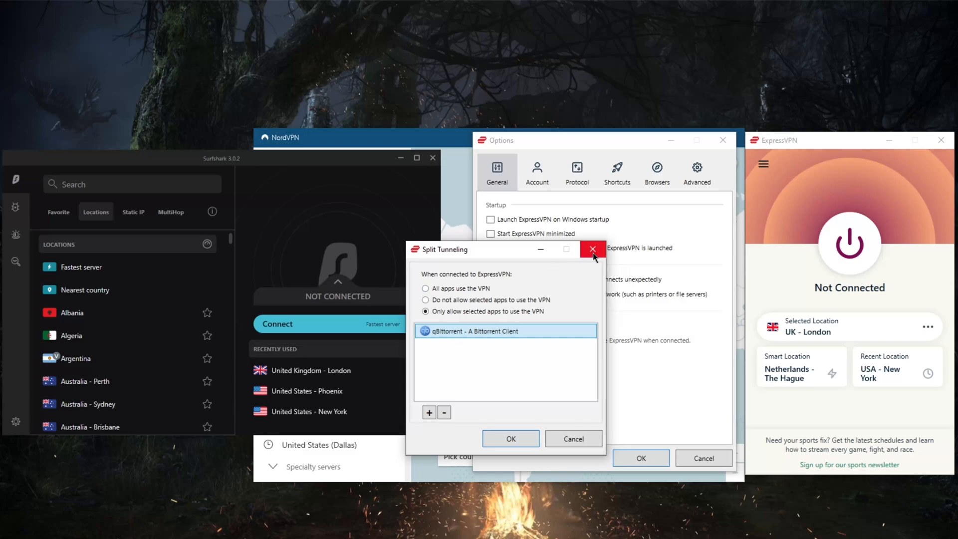
{"action": "mouse_move", "coordinate": [592, 250]}
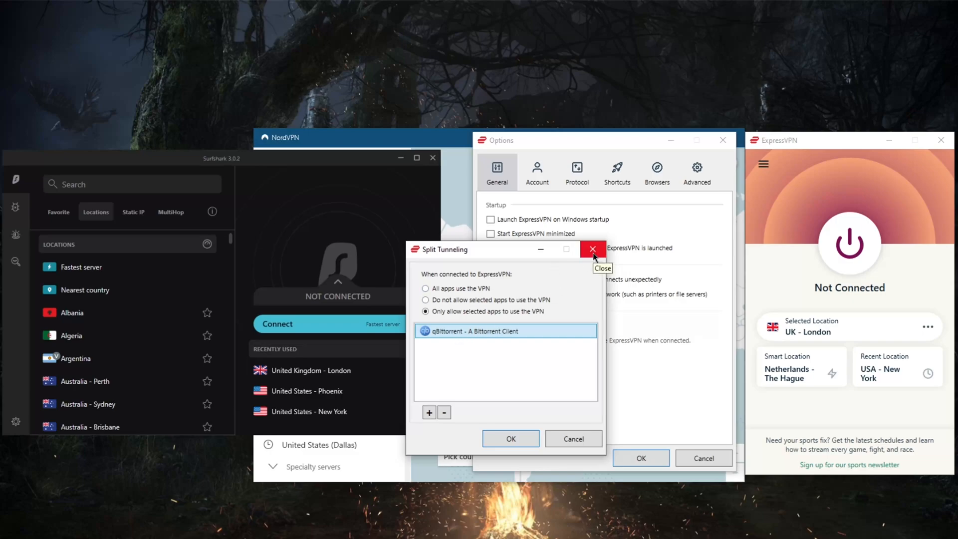
{"action": "left_click", "coordinate": [591, 250]}
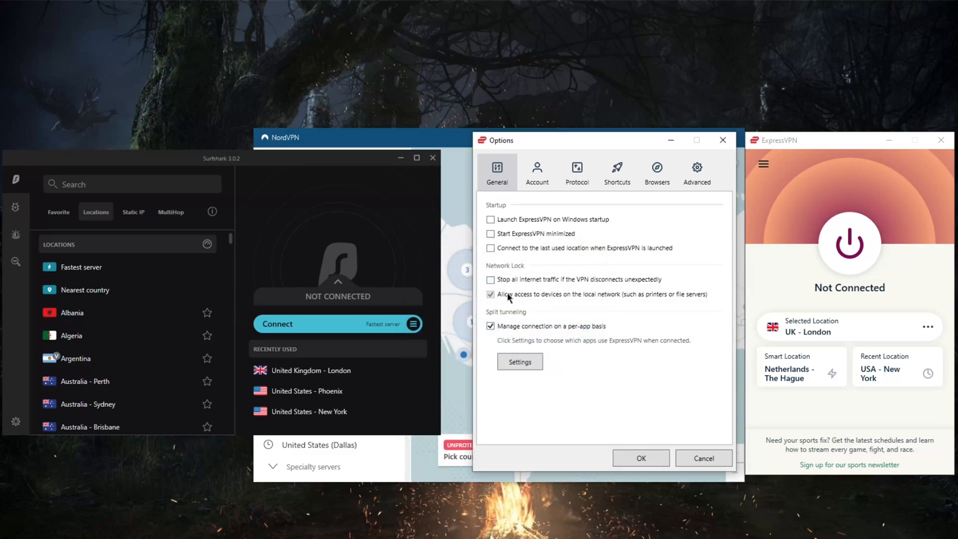
Review the Protocol tab and close the ExpressVPN Options window.
{"action": "left_click", "coordinate": [576, 172]}
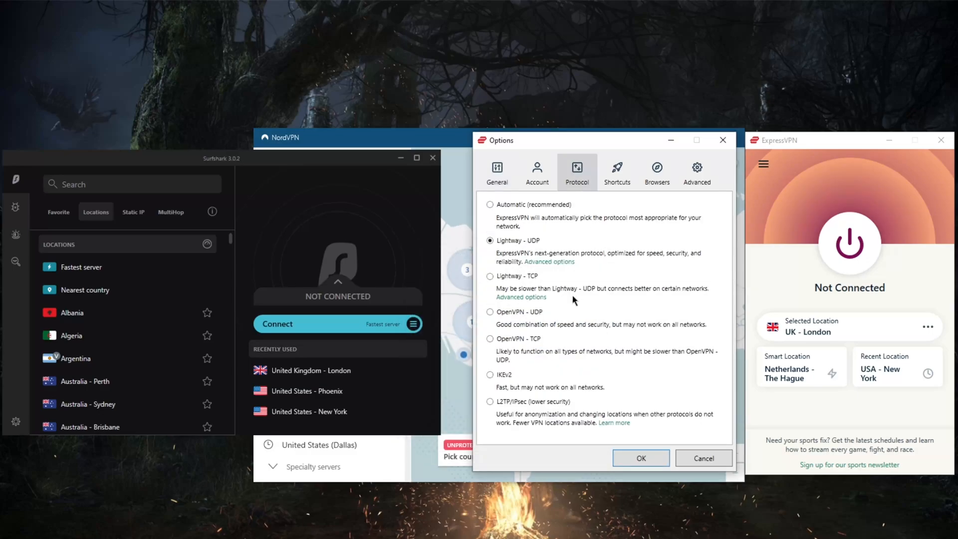
{"action": "left_click", "coordinate": [639, 459]}
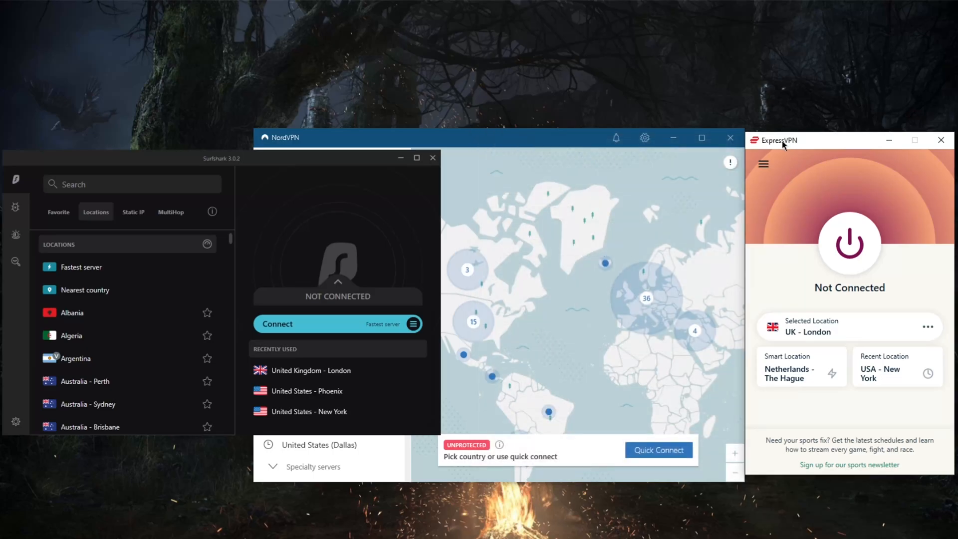
{"action": "mouse_move", "coordinate": [676, 224]}
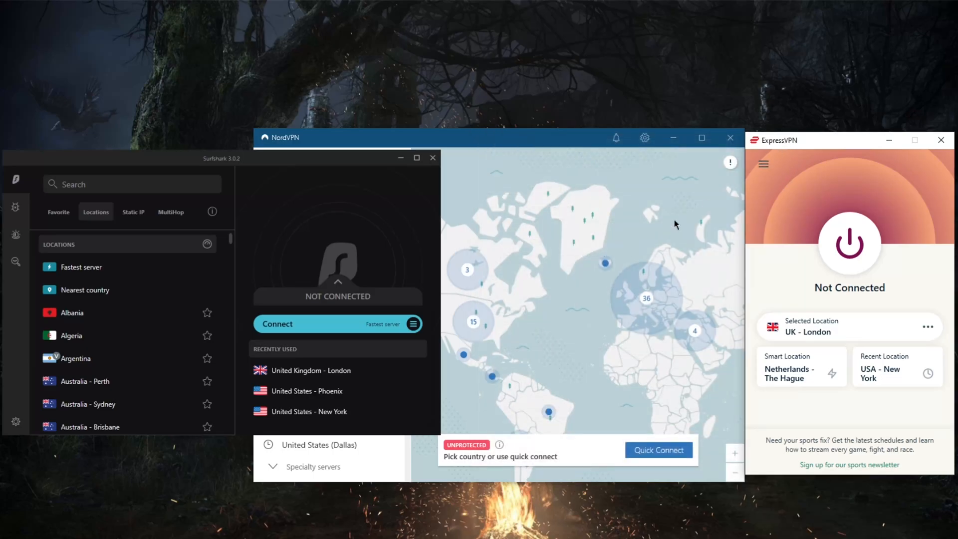
{"action": "mouse_move", "coordinate": [710, 197]}
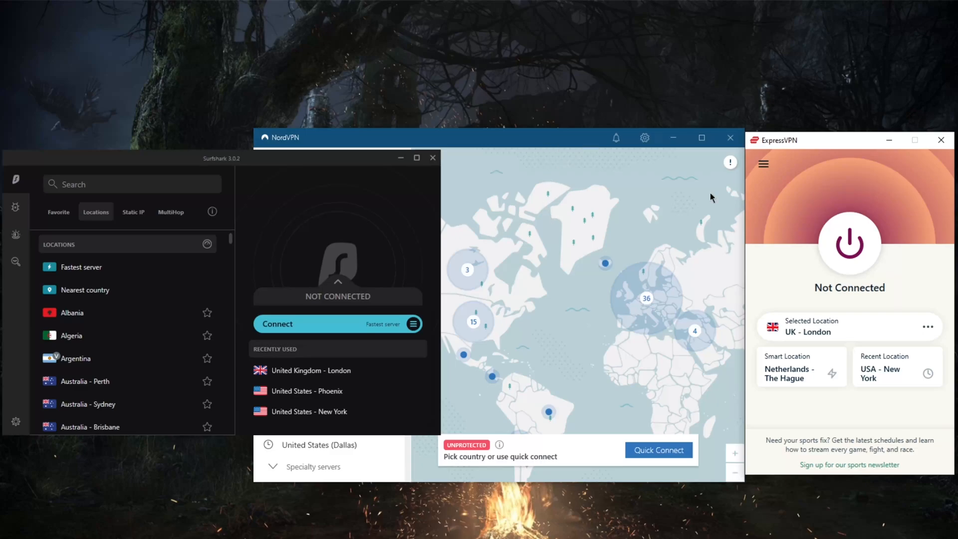
{"action": "mouse_move", "coordinate": [807, 142]}
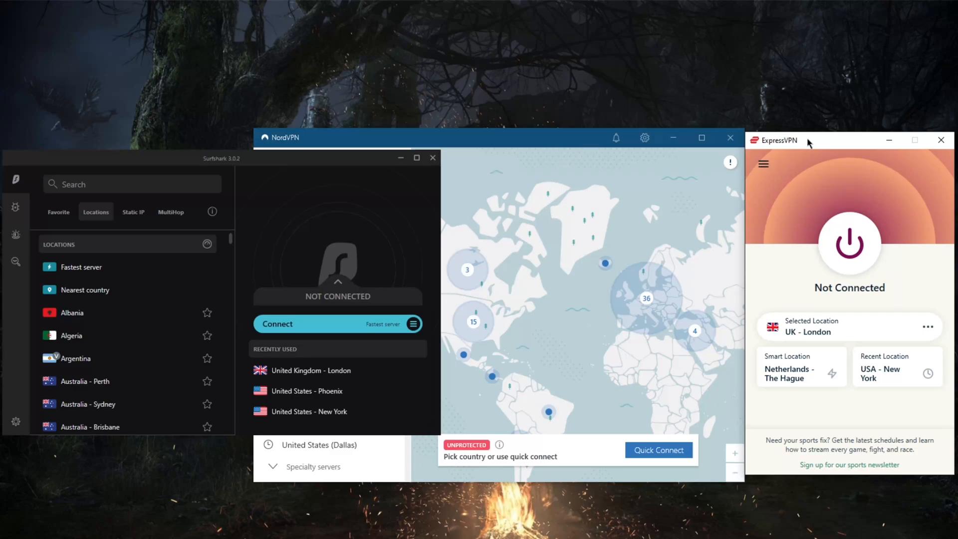
{"action": "mouse_move", "coordinate": [806, 146]}
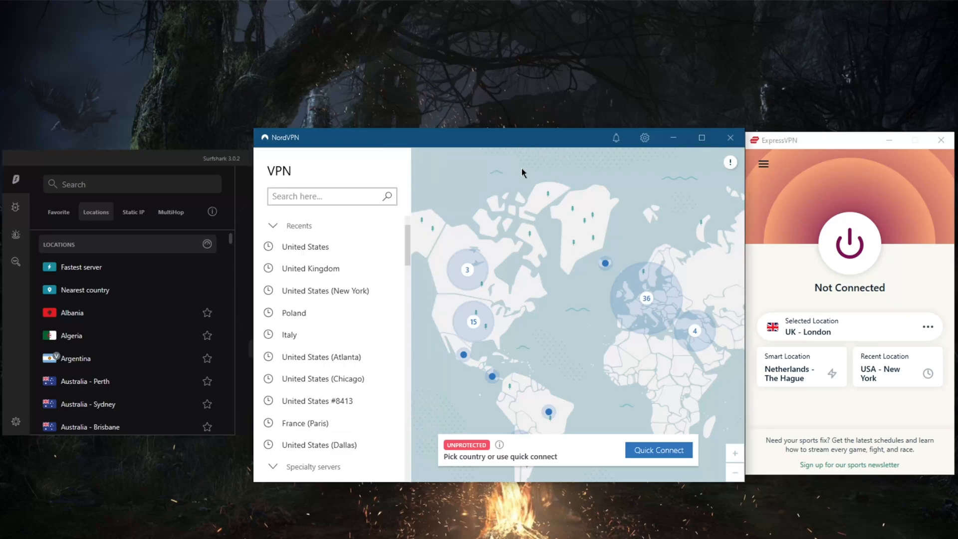
{"action": "mouse_move", "coordinate": [480, 305]}
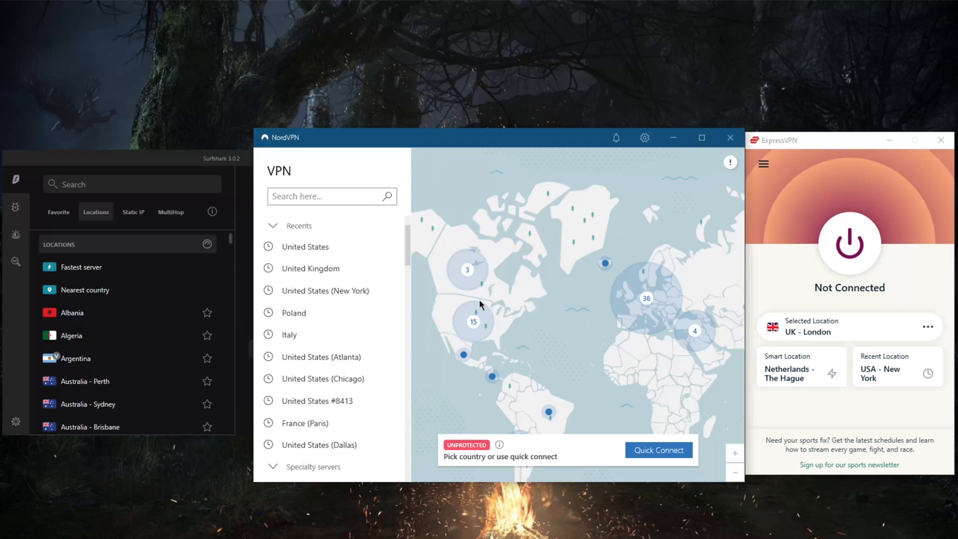
Open NordVPN settings and tour Split tunneling, Kill Switch and Auto-connect pages.
{"action": "scroll", "scroll_direction": "down", "scroll_amount": 3}
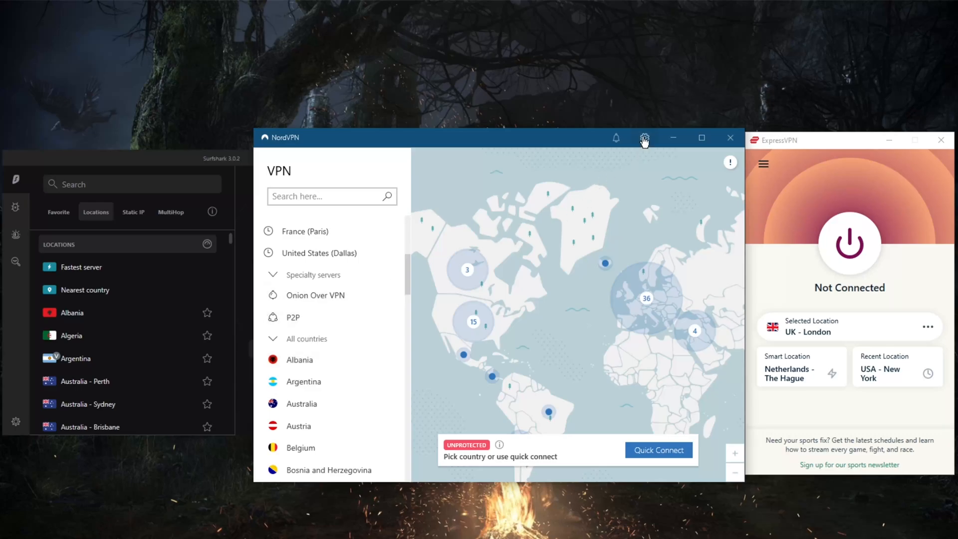
{"action": "left_click", "coordinate": [644, 137]}
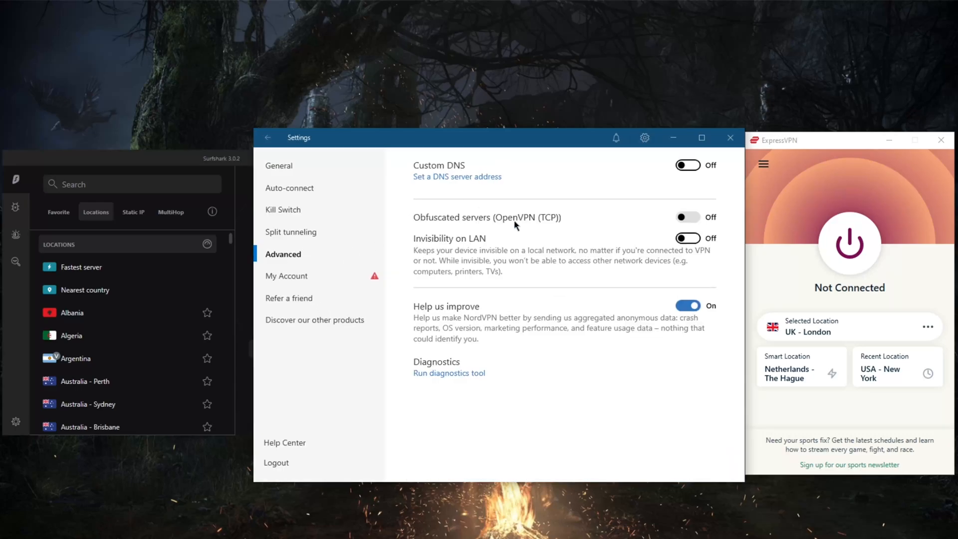
{"action": "left_click", "coordinate": [292, 232]}
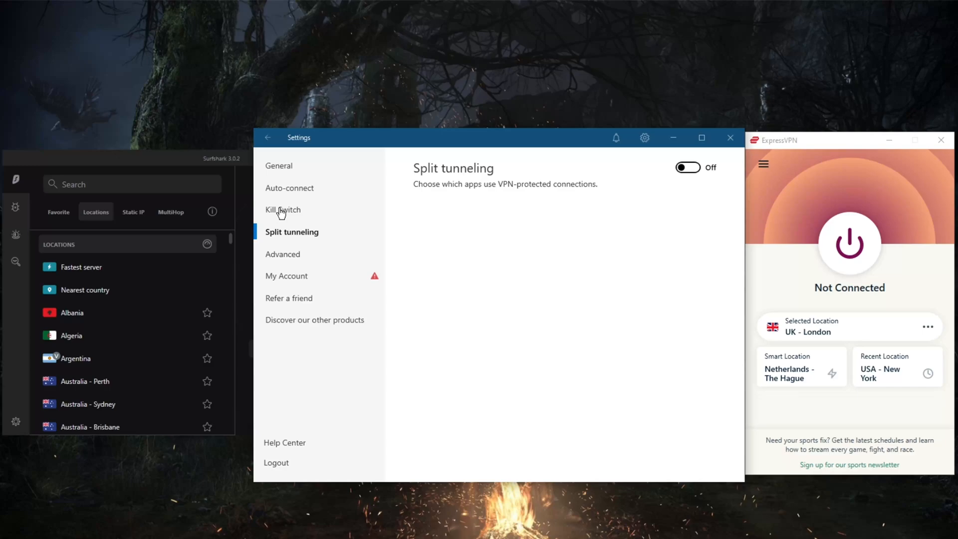
{"action": "left_click", "coordinate": [282, 210]}
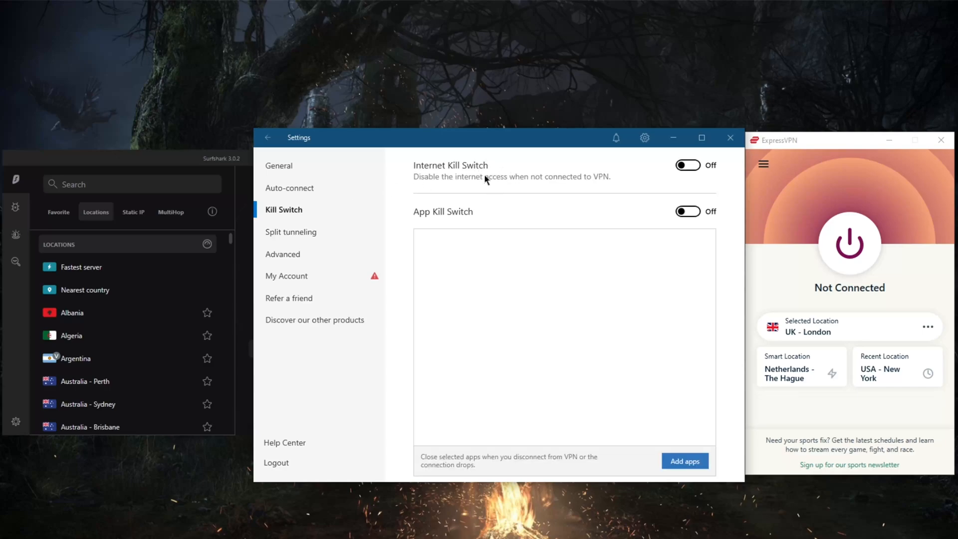
{"action": "mouse_move", "coordinate": [434, 222]}
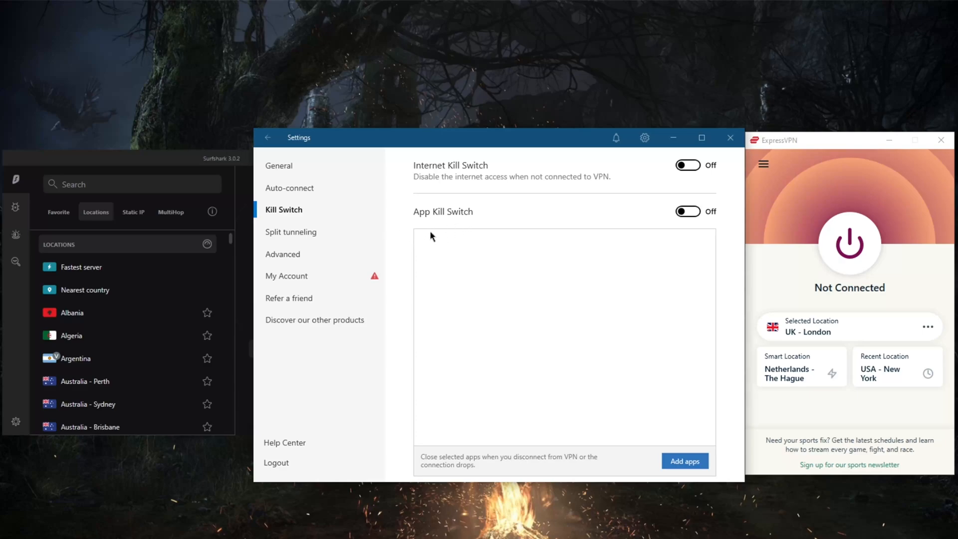
{"action": "left_click", "coordinate": [290, 188]}
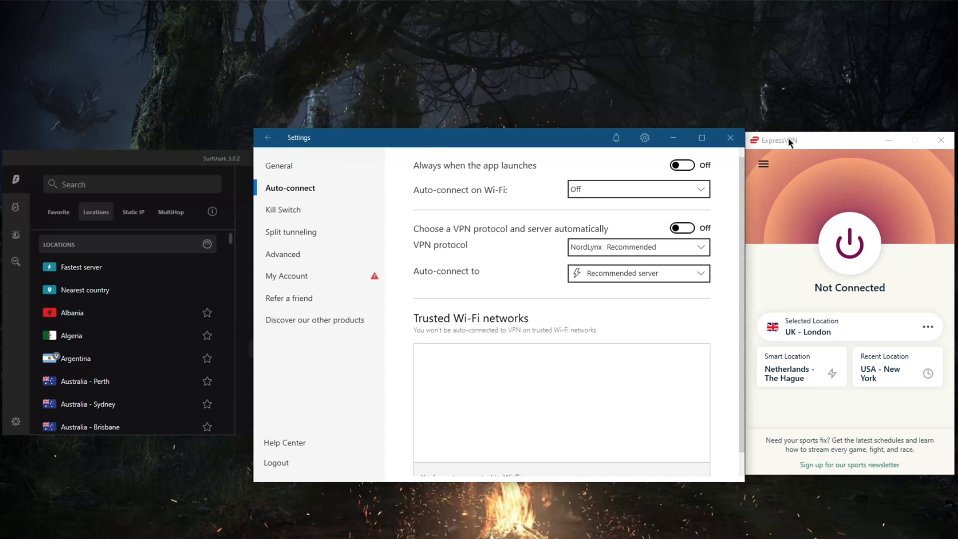
{"action": "mouse_move", "coordinate": [790, 139]}
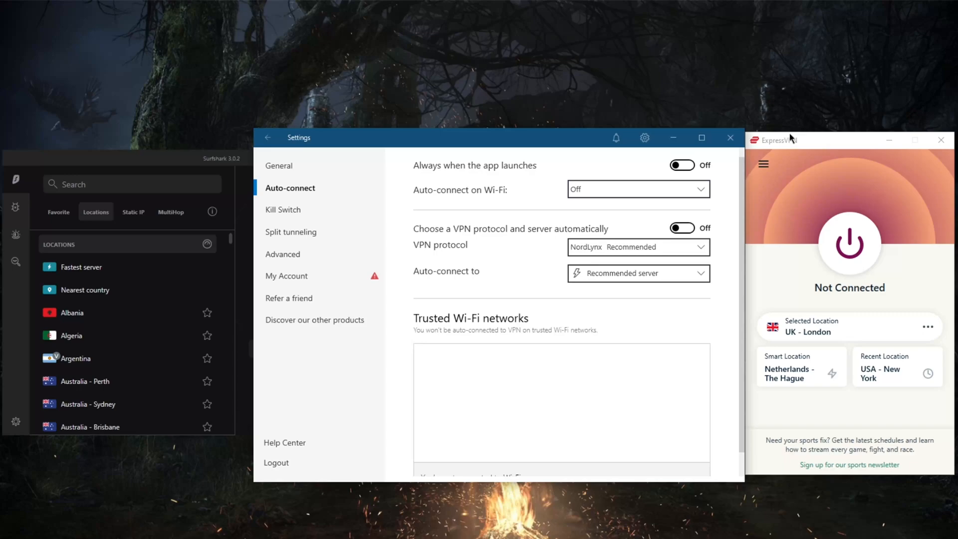
{"action": "mouse_move", "coordinate": [794, 147]}
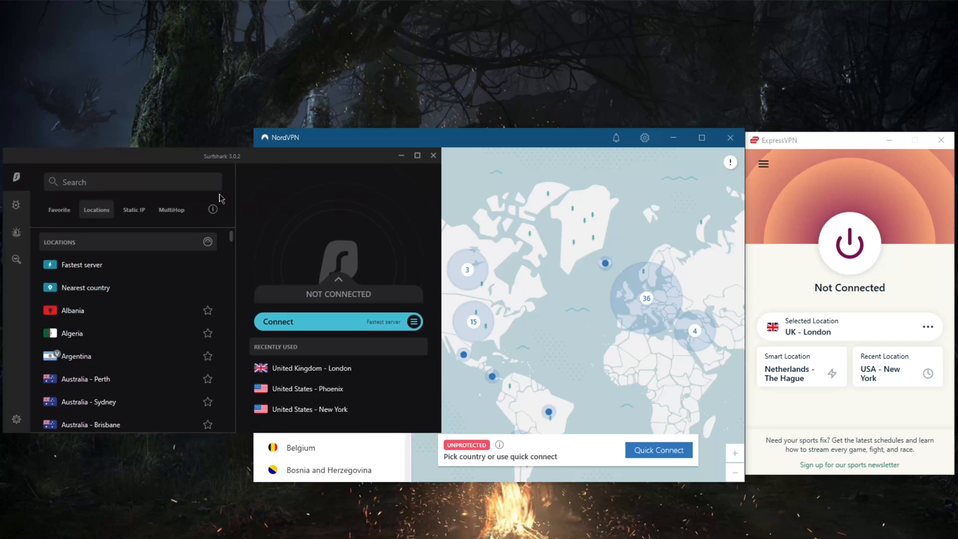
{"action": "mouse_move", "coordinate": [236, 177]}
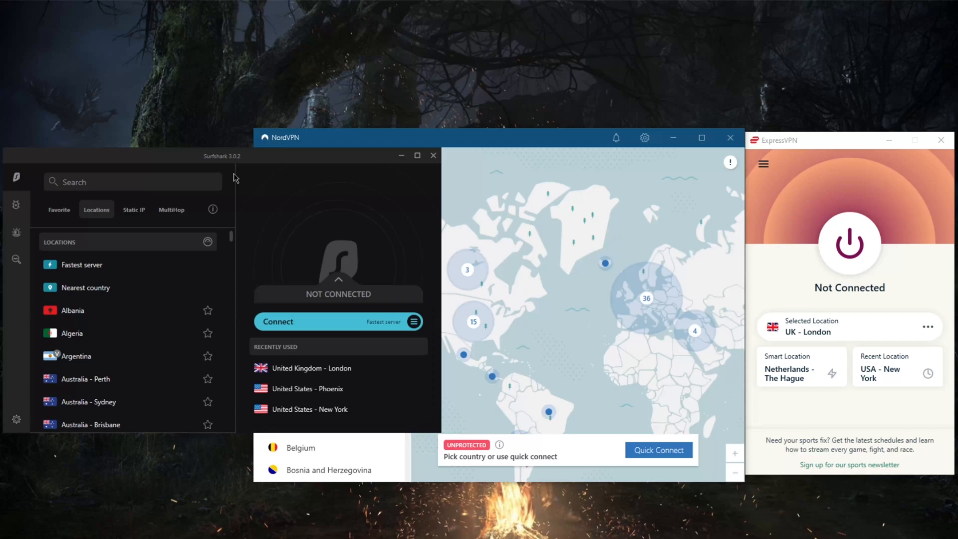
{"action": "mouse_move", "coordinate": [282, 171]}
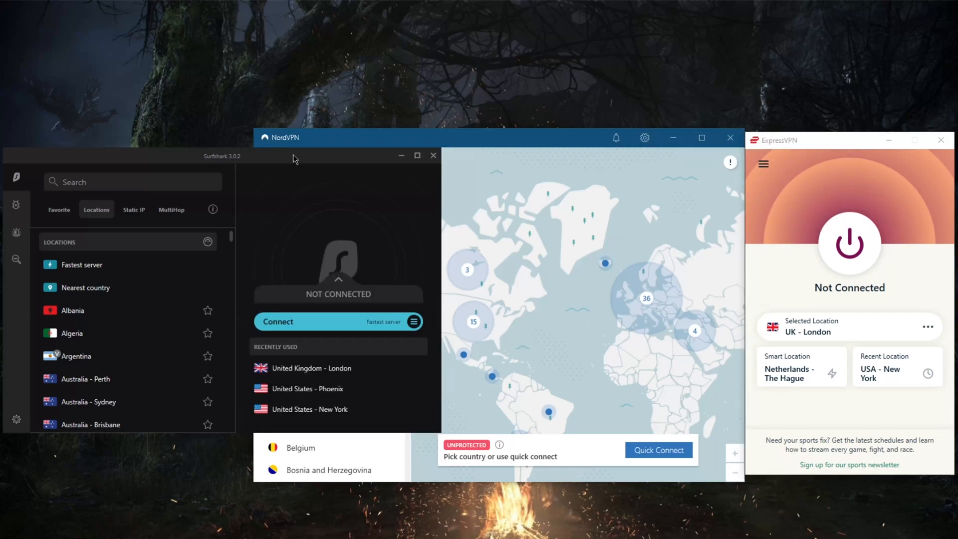
{"action": "mouse_move", "coordinate": [233, 277]}
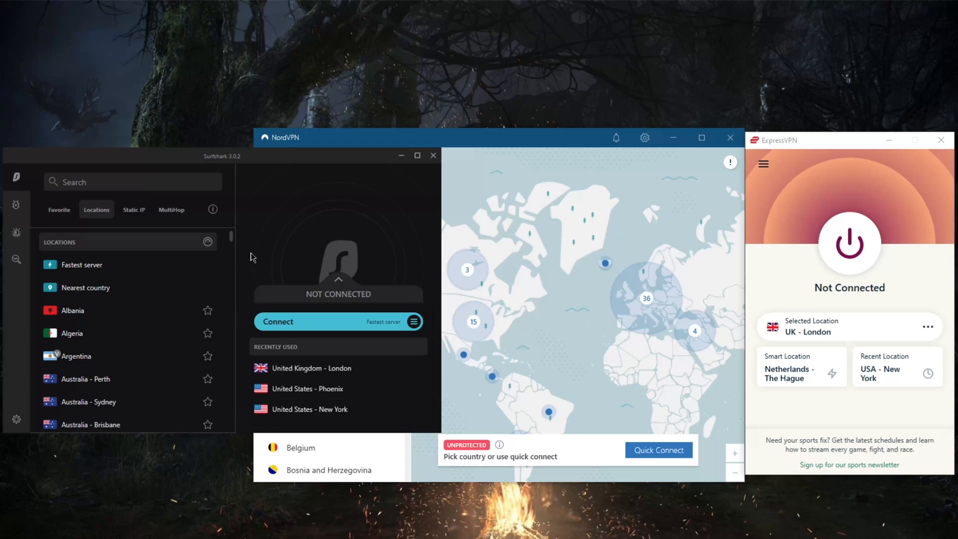
{"action": "mouse_move", "coordinate": [233, 187]}
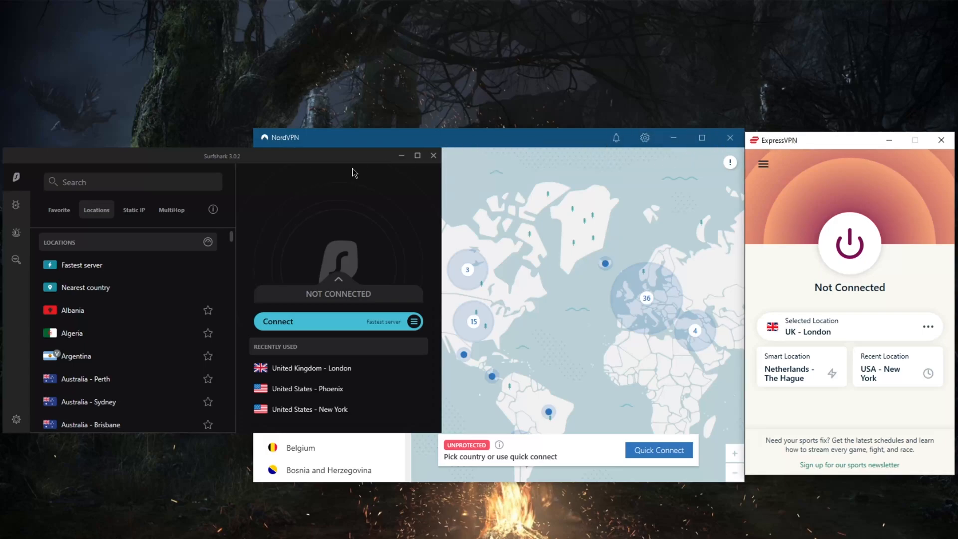
{"action": "mouse_move", "coordinate": [782, 147]}
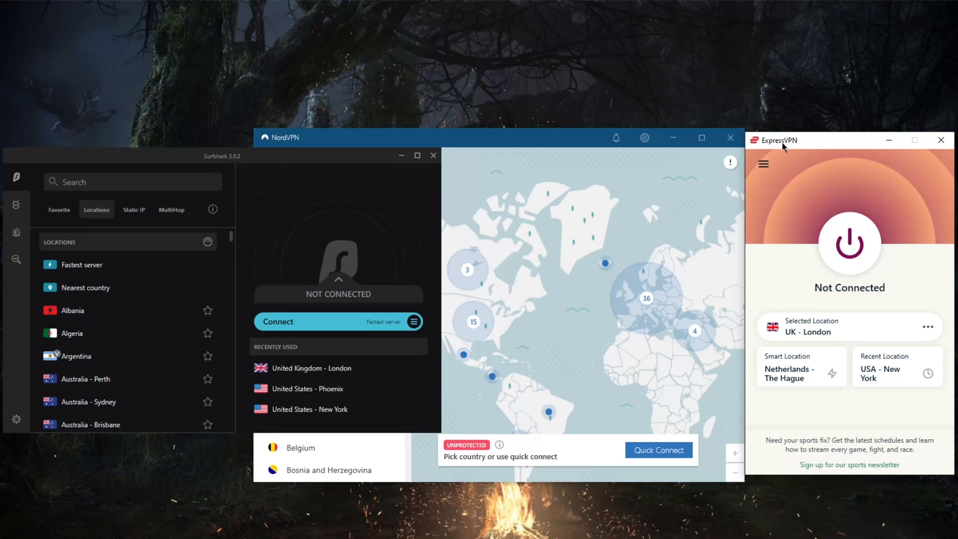
{"action": "mouse_move", "coordinate": [179, 239]}
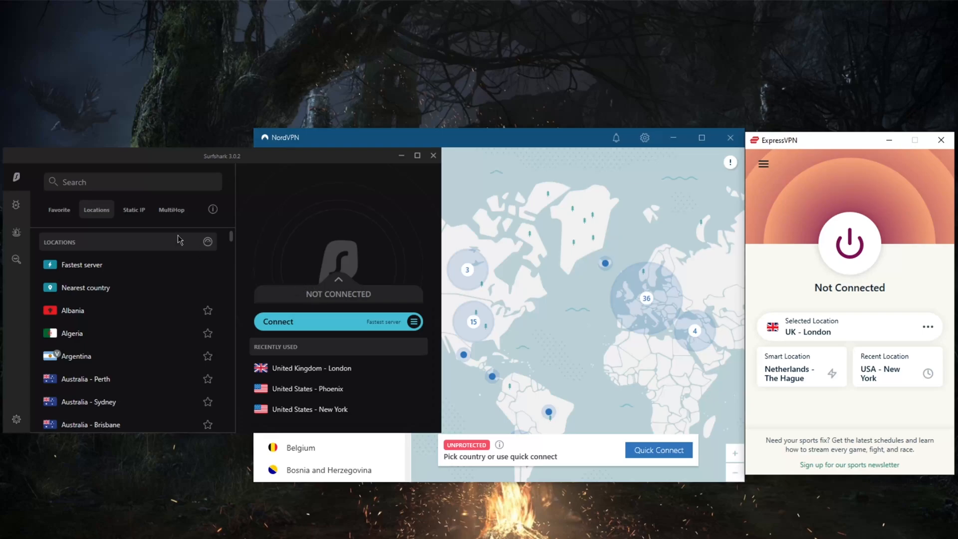
Show the MultiHop pairs, then the Static IP list of German and Japanese servers, and head to Settings.
{"action": "left_click", "coordinate": [171, 209]}
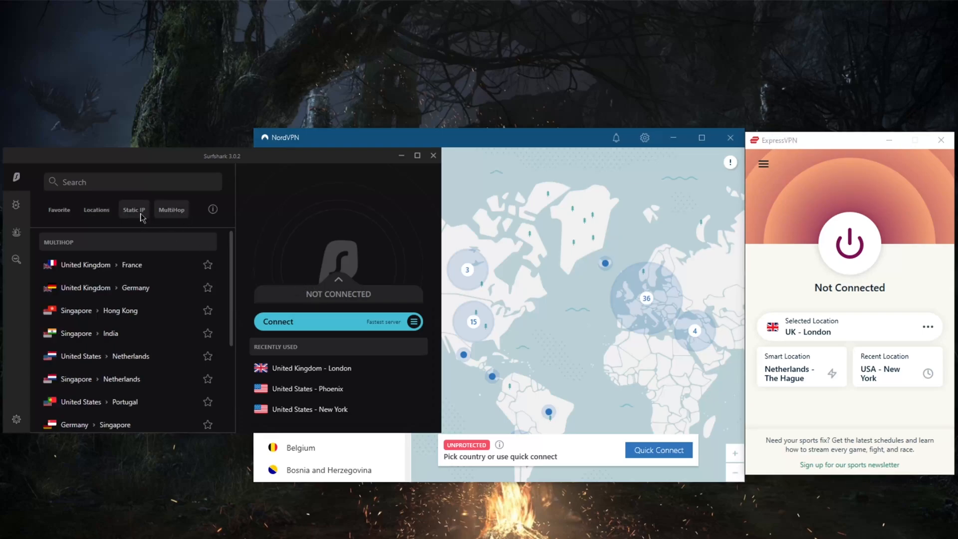
{"action": "left_click", "coordinate": [133, 210]}
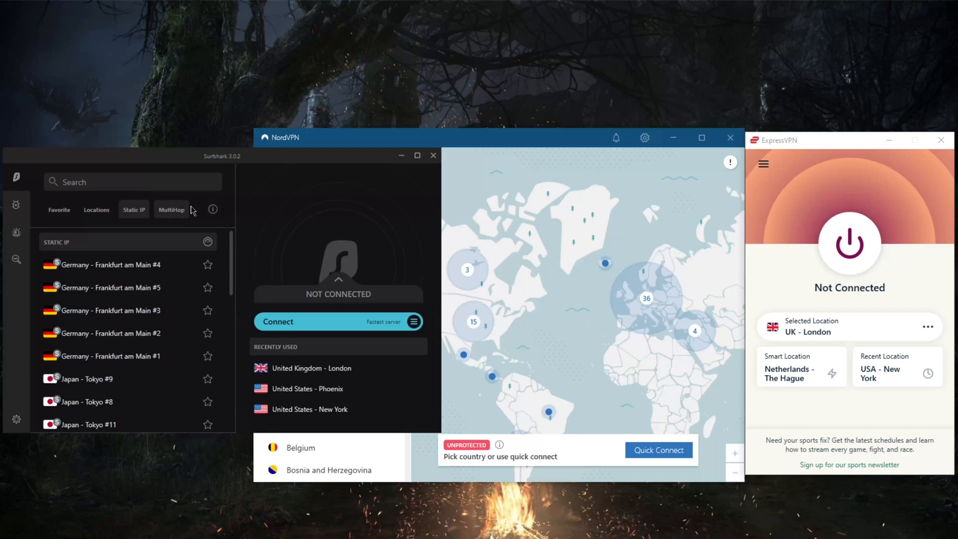
{"action": "left_click", "coordinate": [414, 321]}
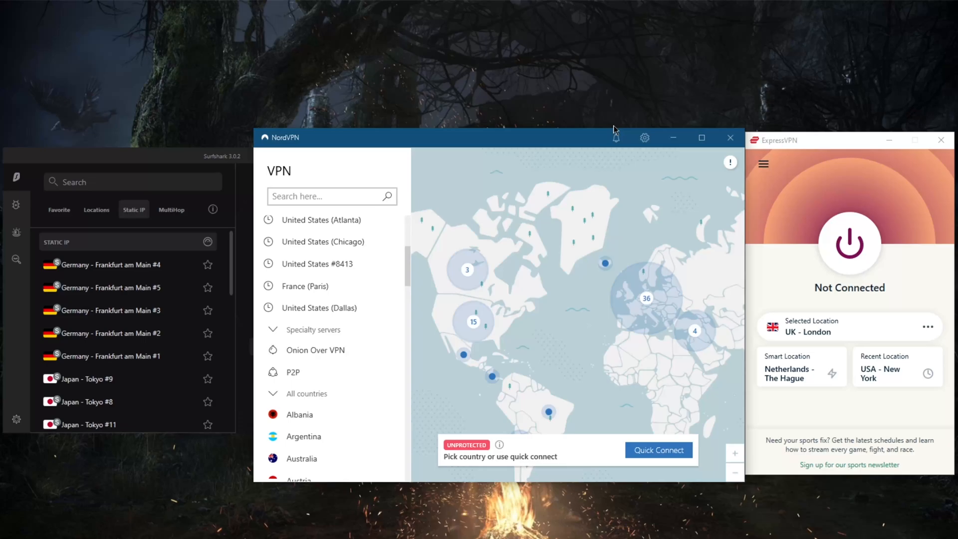
{"action": "left_click", "coordinate": [644, 137]}
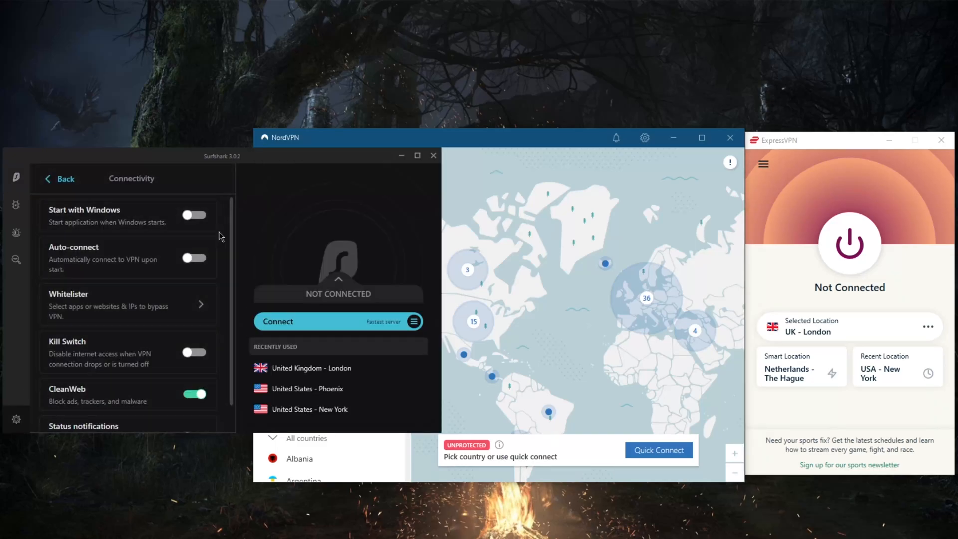
{"action": "mouse_move", "coordinate": [122, 344]}
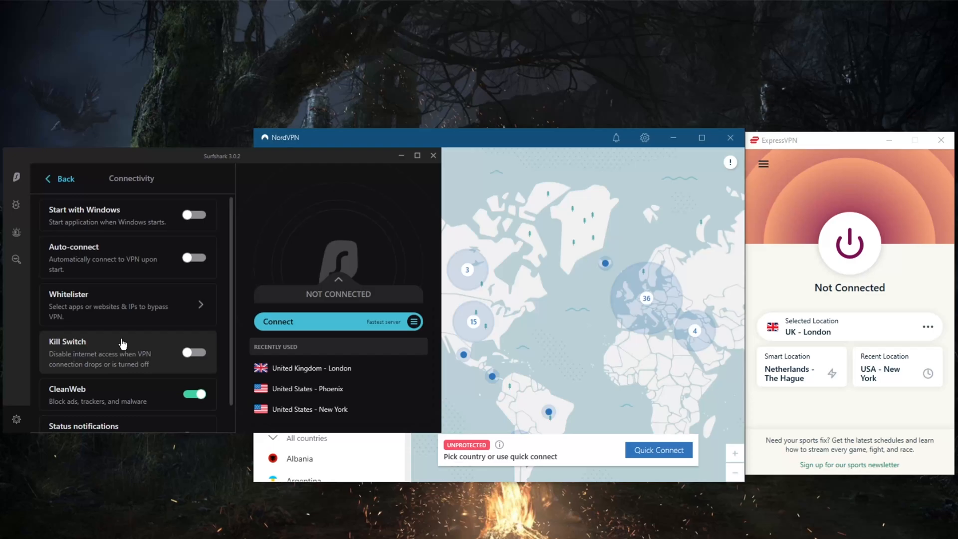
Return to main settings, go to Advanced and pick Shadowsocks as the protocol.
{"action": "left_click", "coordinate": [59, 179]}
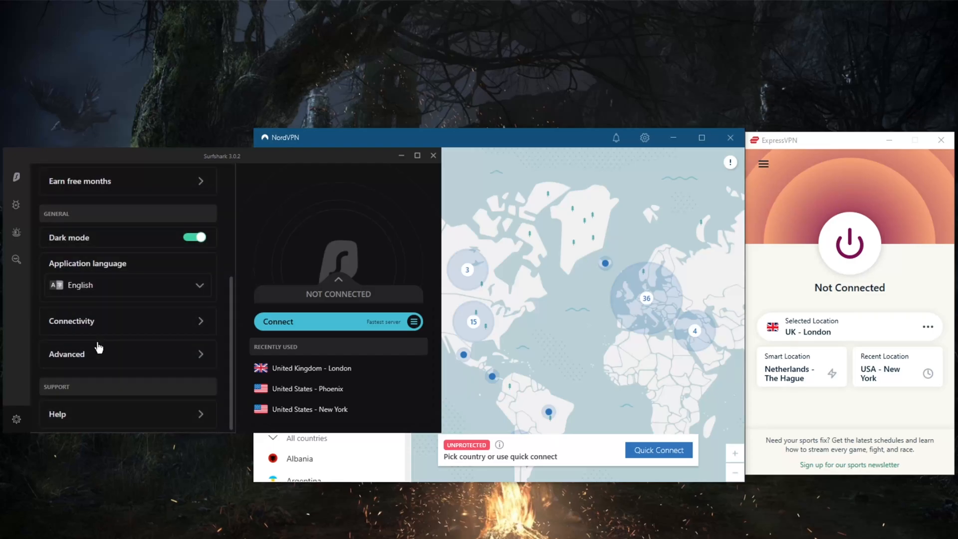
{"action": "left_click", "coordinate": [67, 353]}
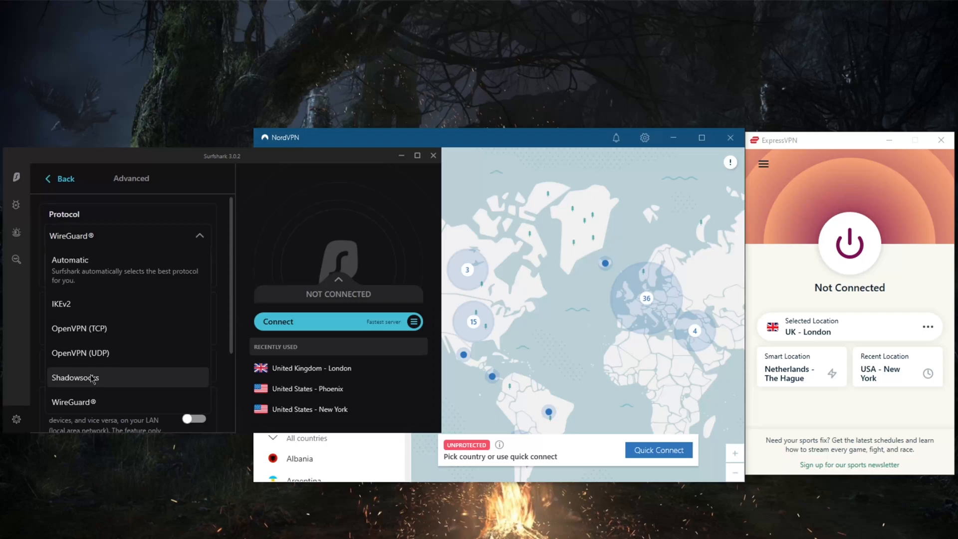
{"action": "mouse_move", "coordinate": [532, 529]}
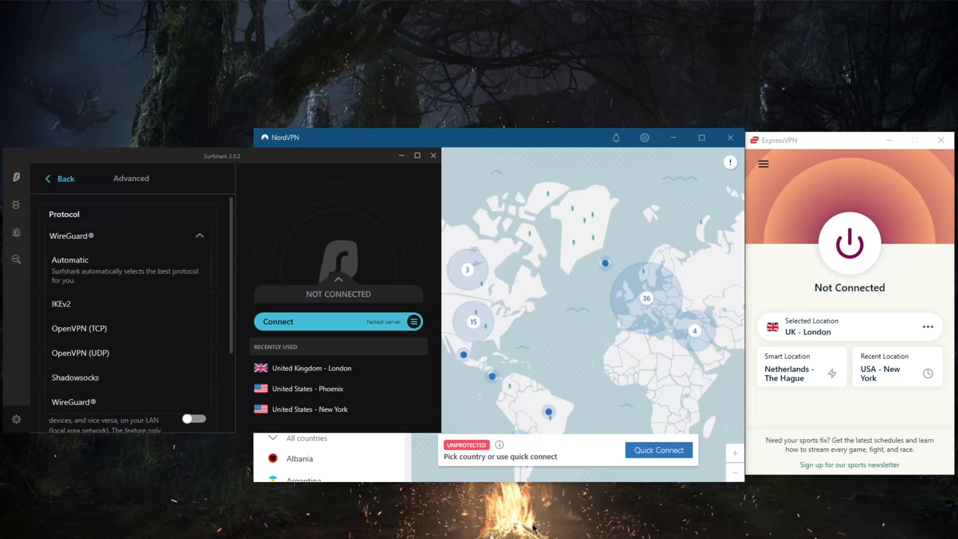
{"action": "mouse_move", "coordinate": [107, 378]}
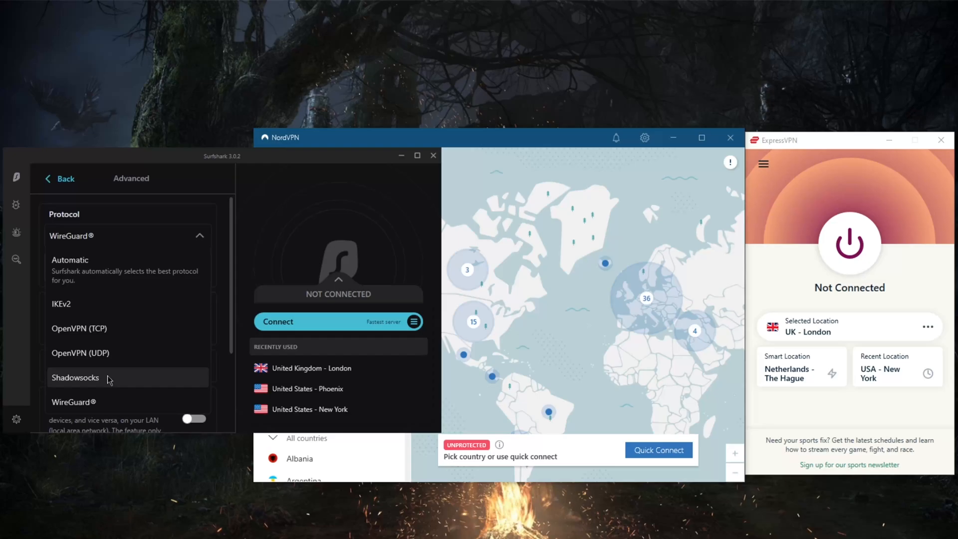
{"action": "left_click", "coordinate": [75, 377]}
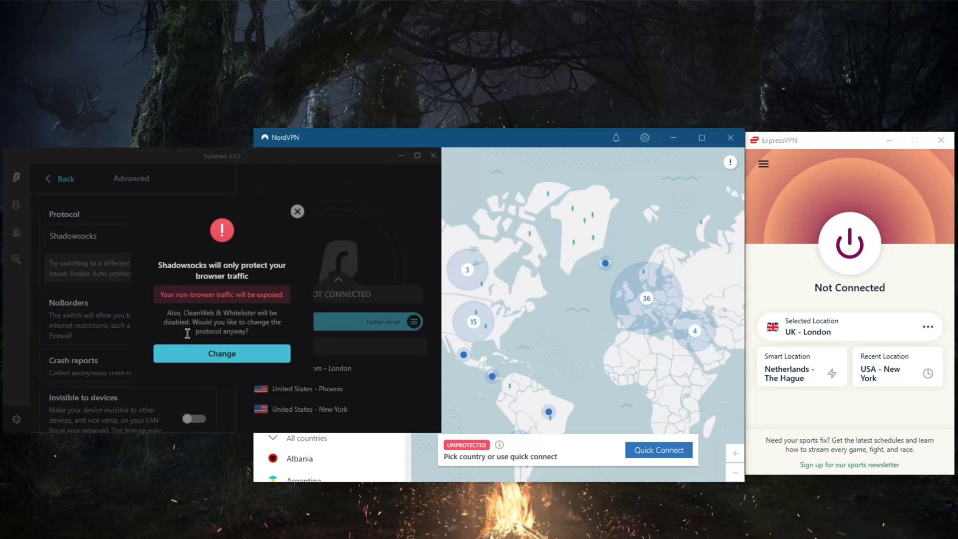
{"action": "mouse_move", "coordinate": [297, 212]}
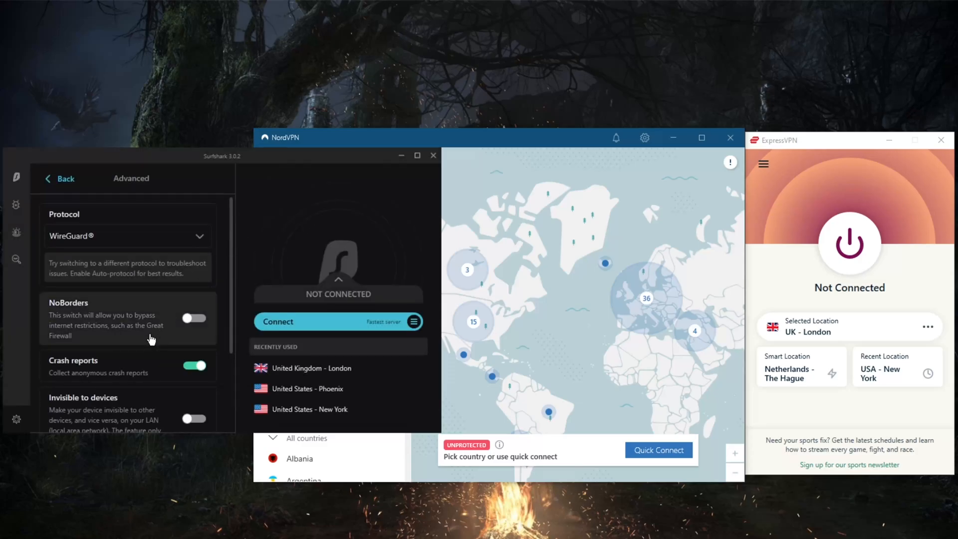
{"action": "mouse_move", "coordinate": [124, 341]}
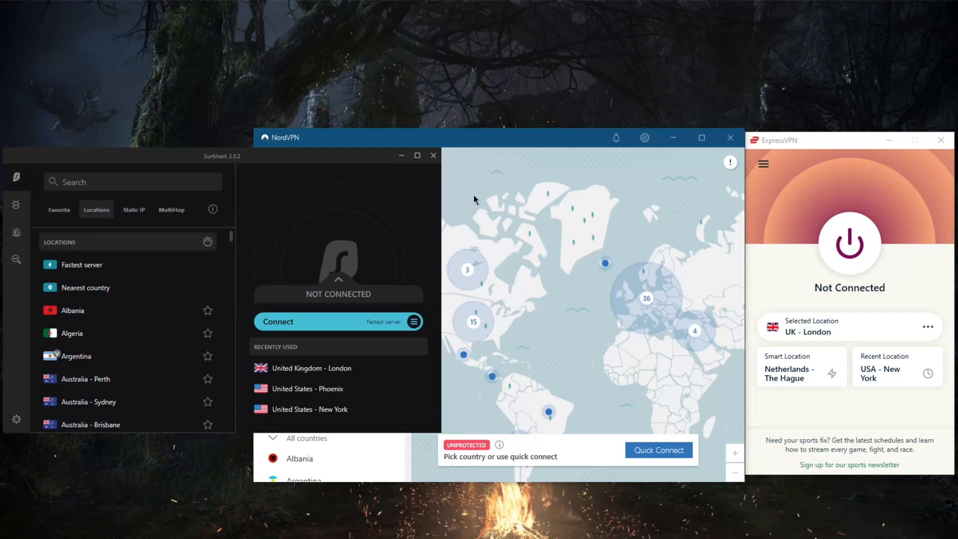
{"action": "mouse_move", "coordinate": [522, 177]}
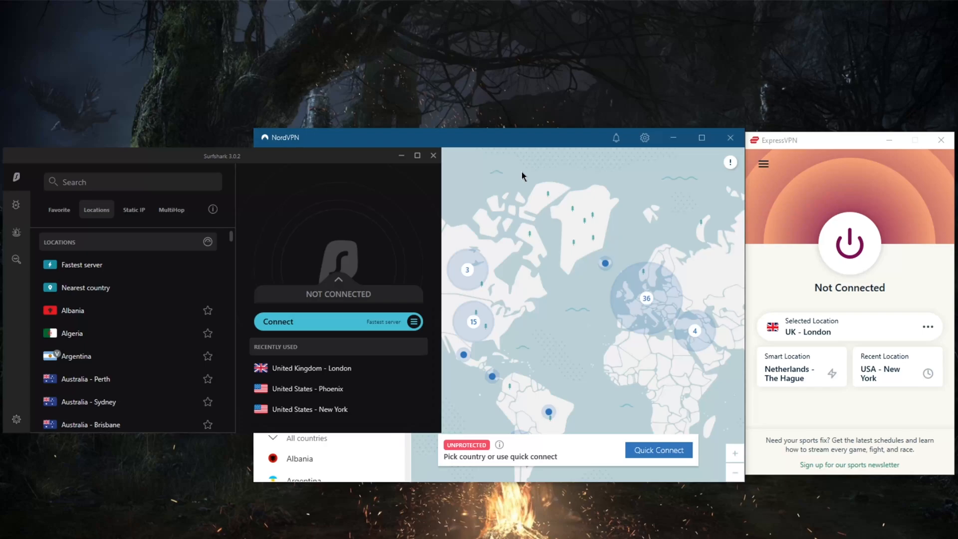
{"action": "mouse_move", "coordinate": [718, 174]}
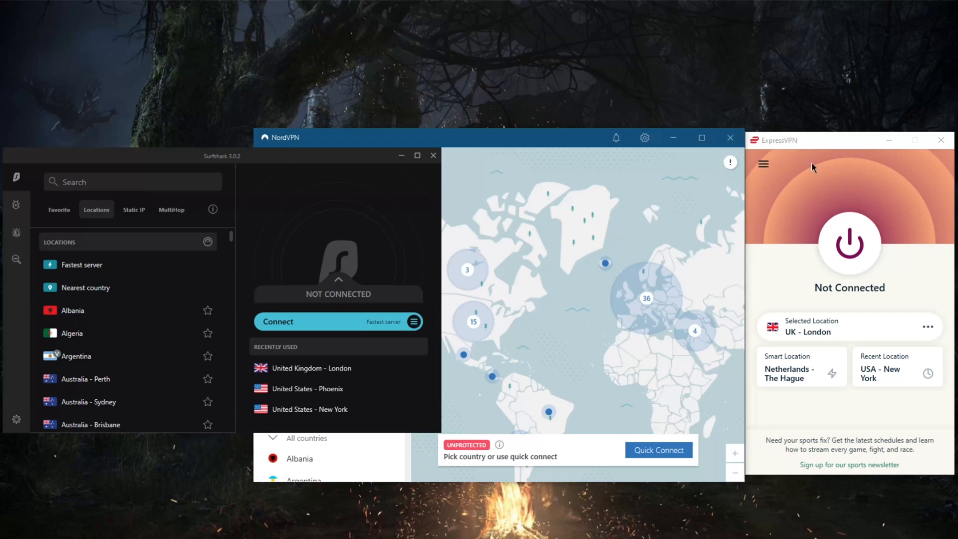
{"action": "mouse_move", "coordinate": [448, 178]}
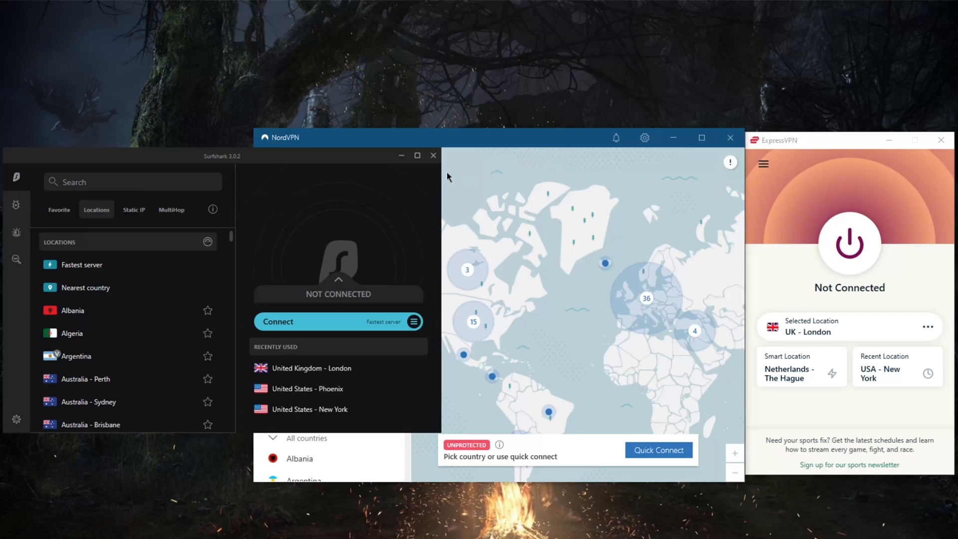
{"action": "mouse_move", "coordinate": [516, 183]}
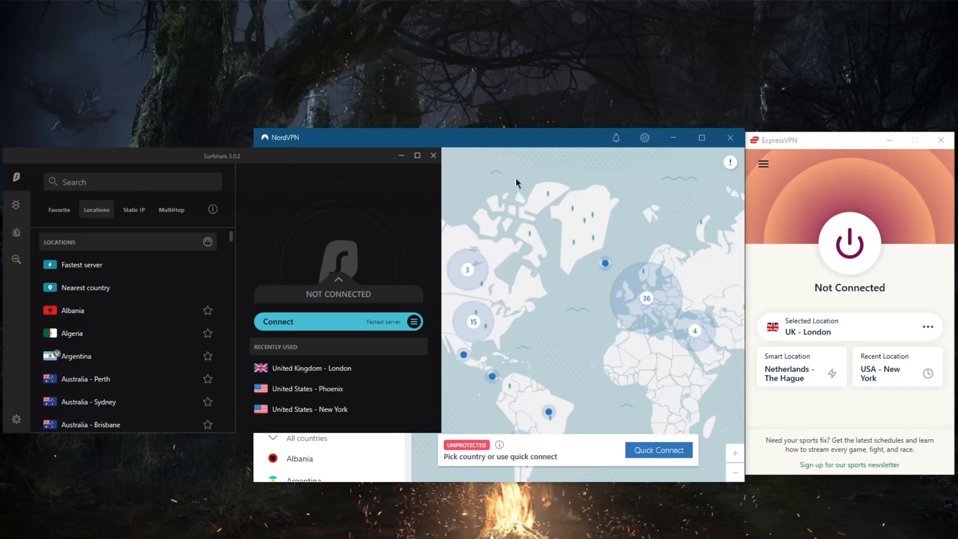
{"action": "mouse_move", "coordinate": [740, 171]}
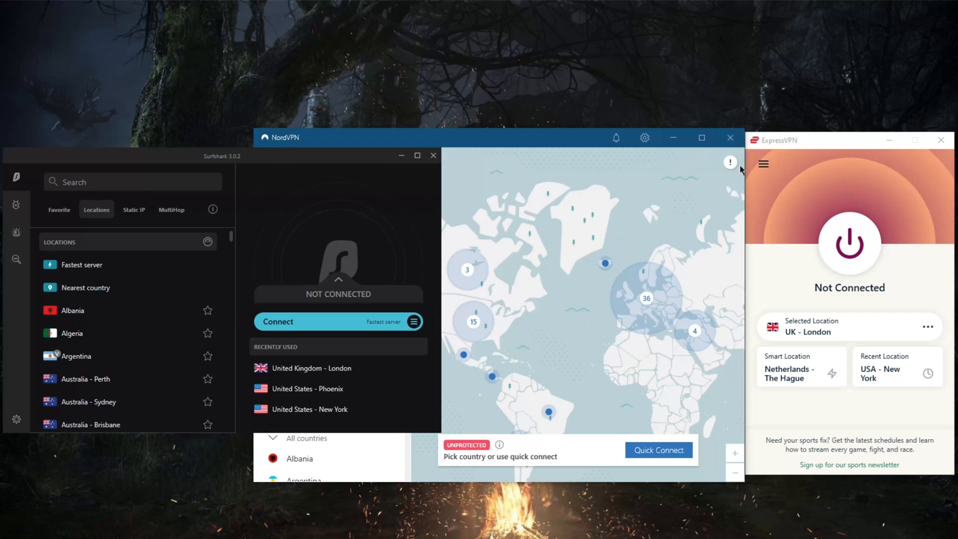
{"action": "mouse_move", "coordinate": [791, 142]}
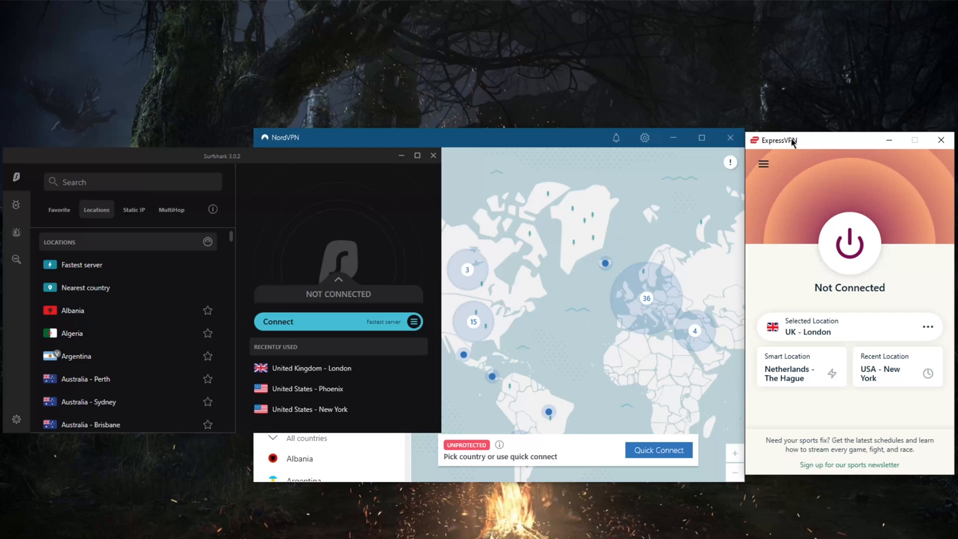
{"action": "mouse_move", "coordinate": [788, 145]}
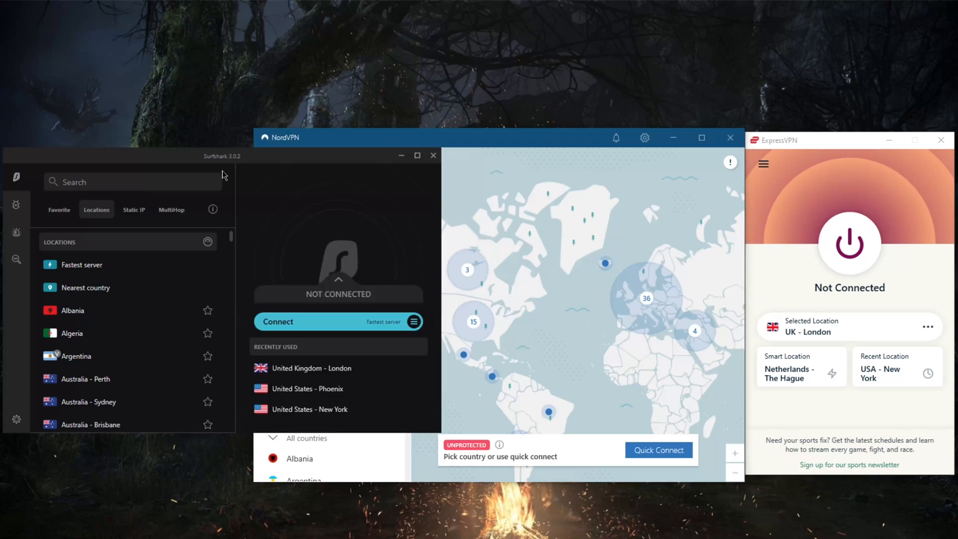
{"action": "mouse_move", "coordinate": [243, 171]}
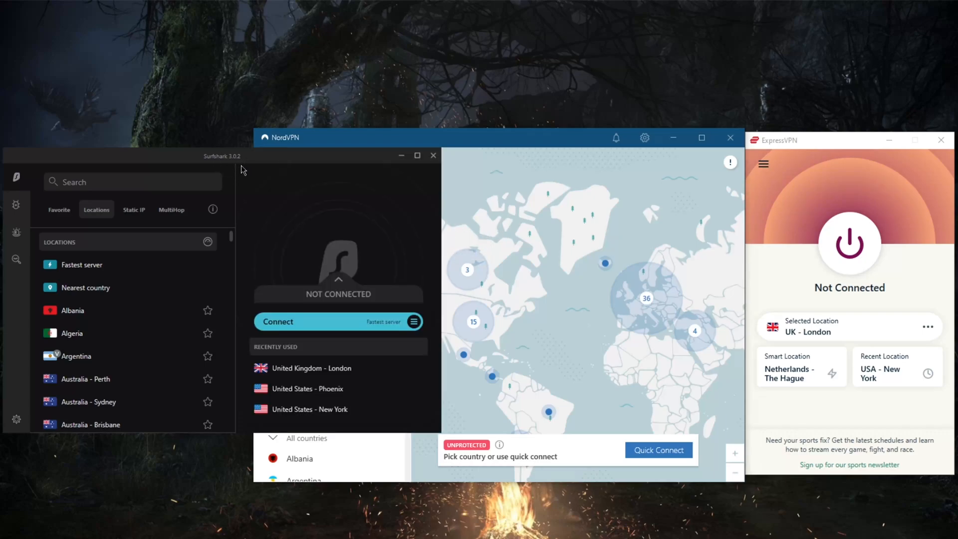